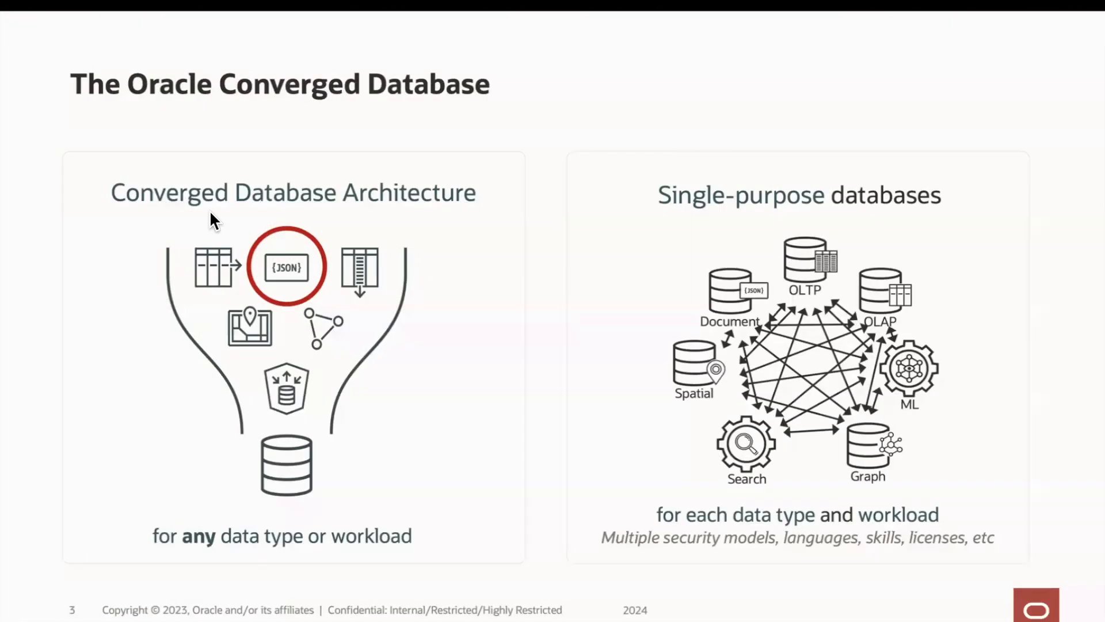
{"action": "mouse_move", "coordinate": [198, 205]}
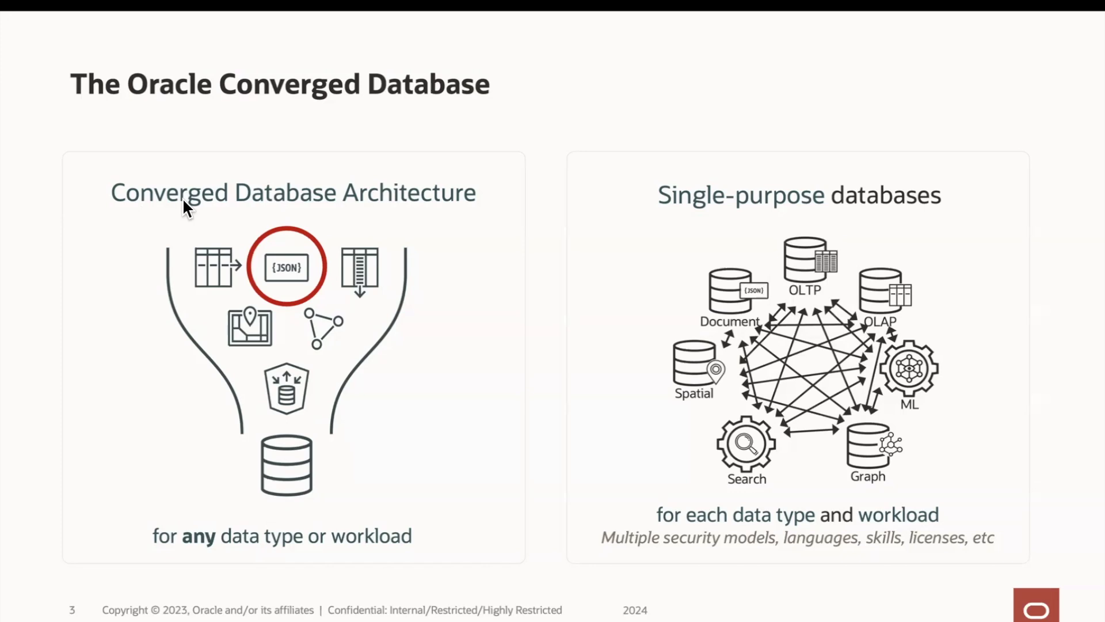
{"action": "mouse_move", "coordinate": [266, 252]}
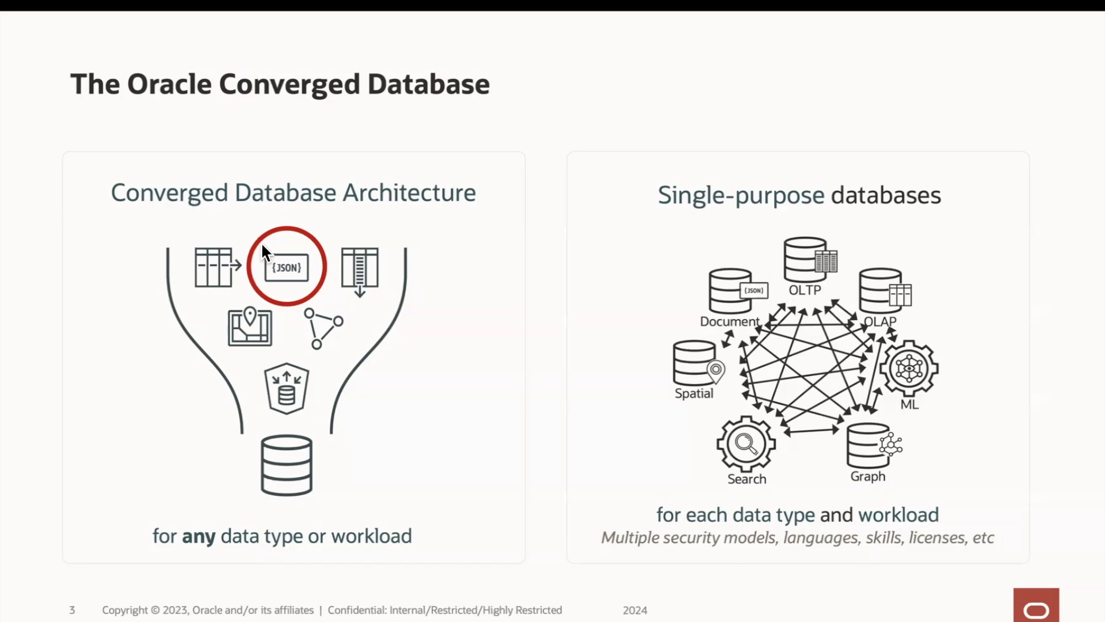
{"action": "mouse_move", "coordinate": [342, 269]}
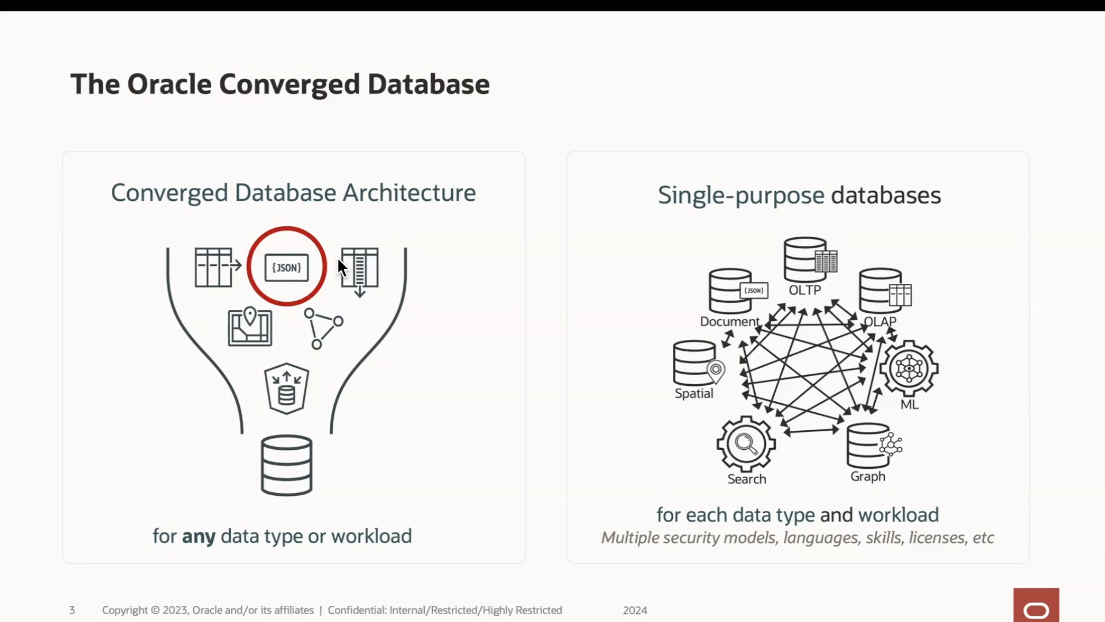
{"action": "mouse_move", "coordinate": [341, 269]}
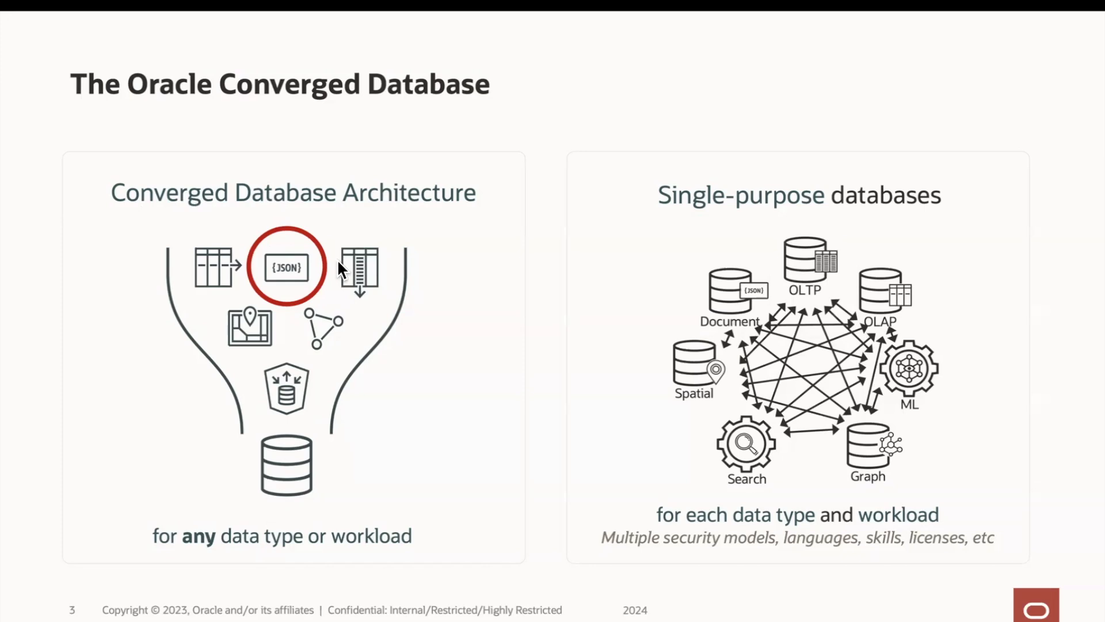
{"action": "mouse_move", "coordinate": [416, 325]}
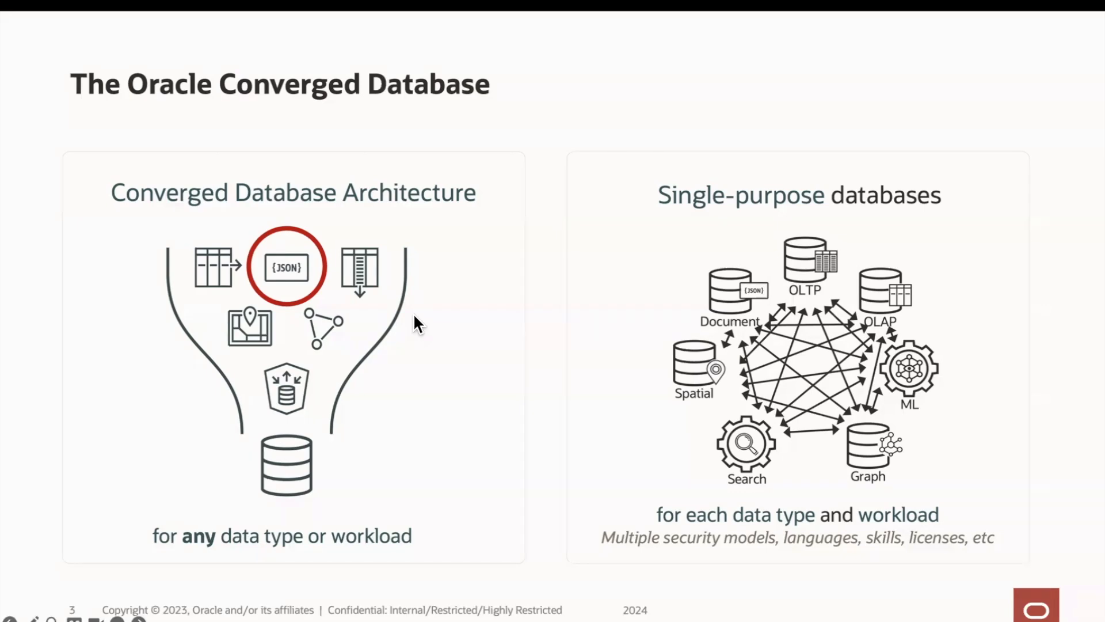
{"action": "mouse_move", "coordinate": [702, 407]}
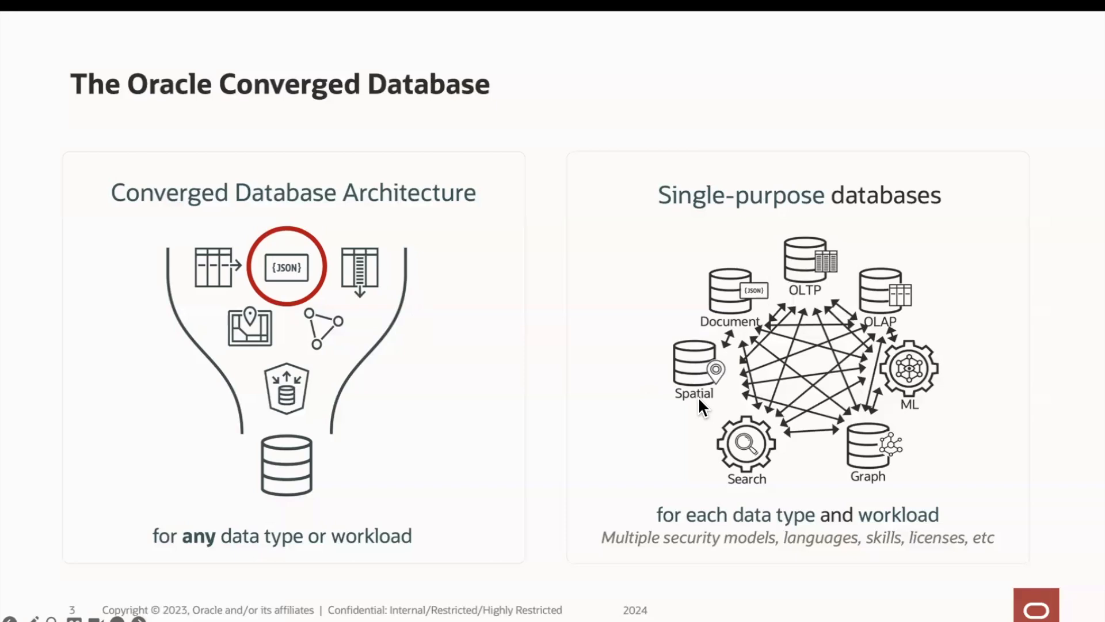
{"action": "mouse_move", "coordinate": [825, 430]}
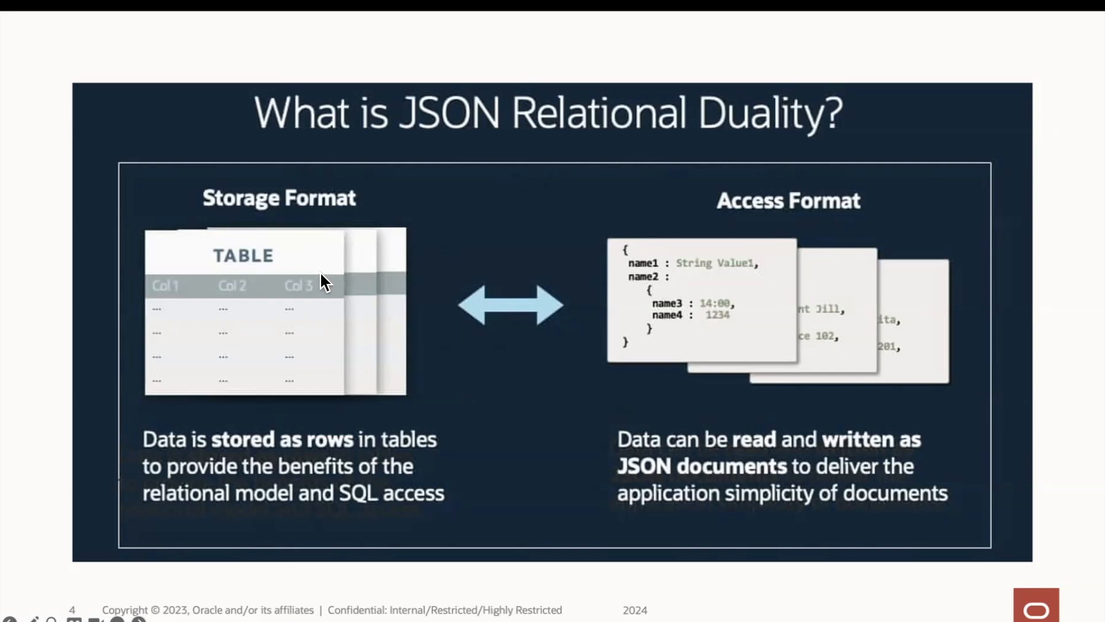
{"action": "mouse_move", "coordinate": [798, 303]}
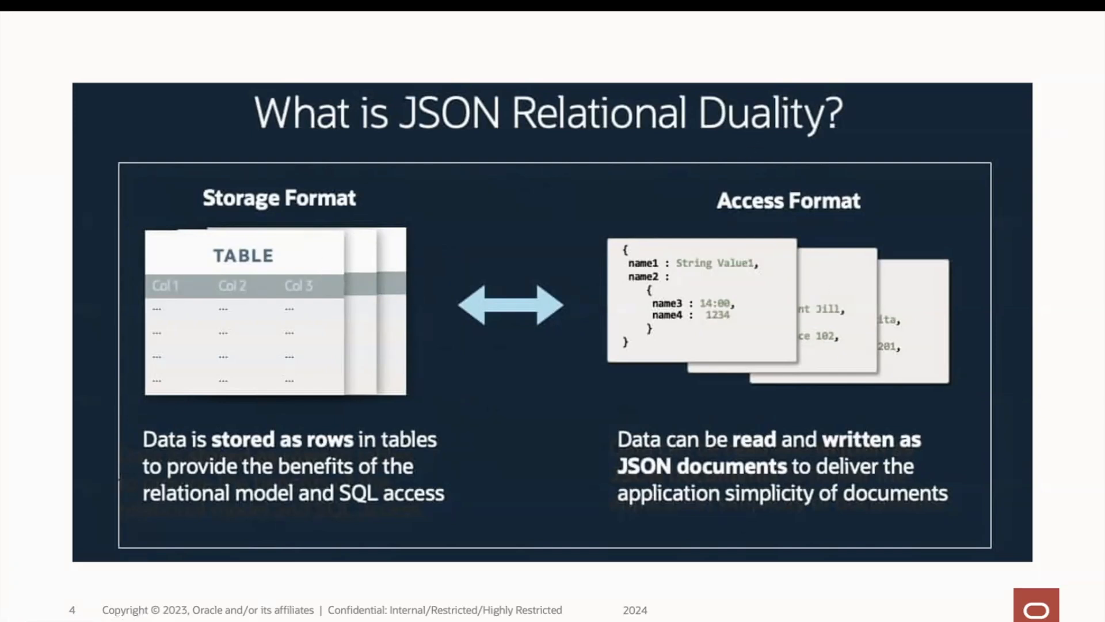
{"action": "mouse_move", "coordinate": [721, 281]}
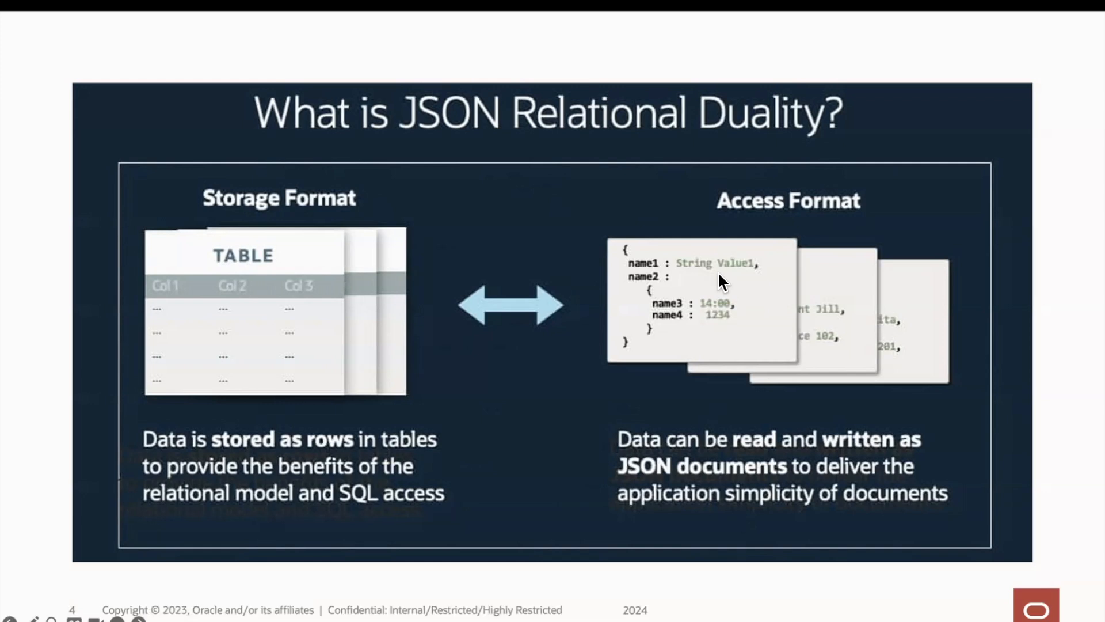
{"action": "mouse_move", "coordinate": [746, 259]}
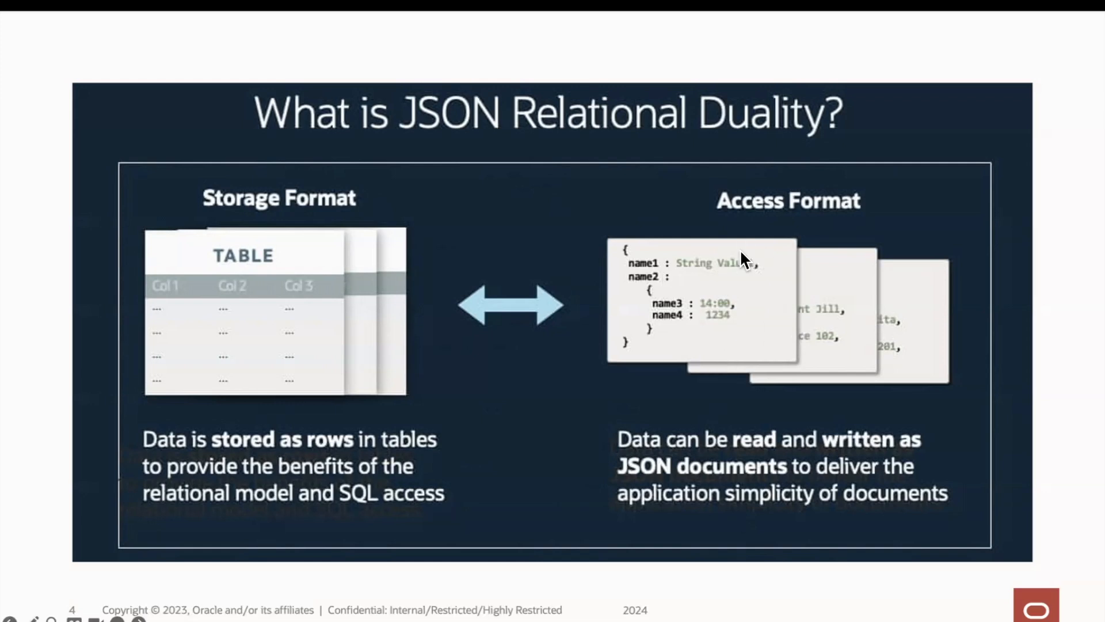
{"action": "mouse_move", "coordinate": [668, 407]}
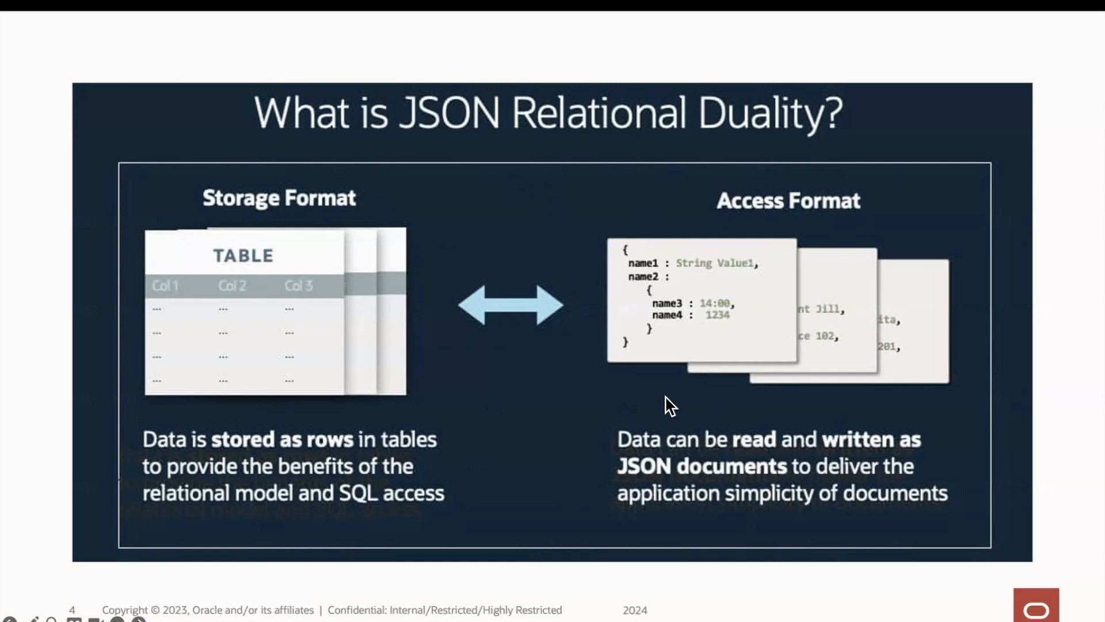
{"action": "mouse_move", "coordinate": [277, 372]}
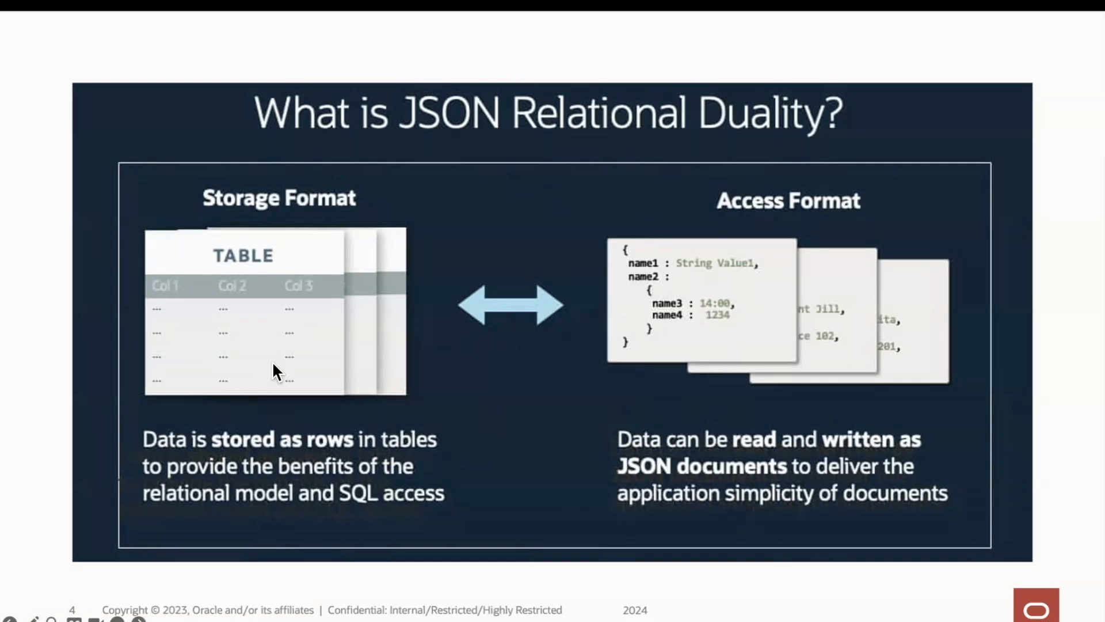
{"action": "mouse_move", "coordinate": [303, 395]}
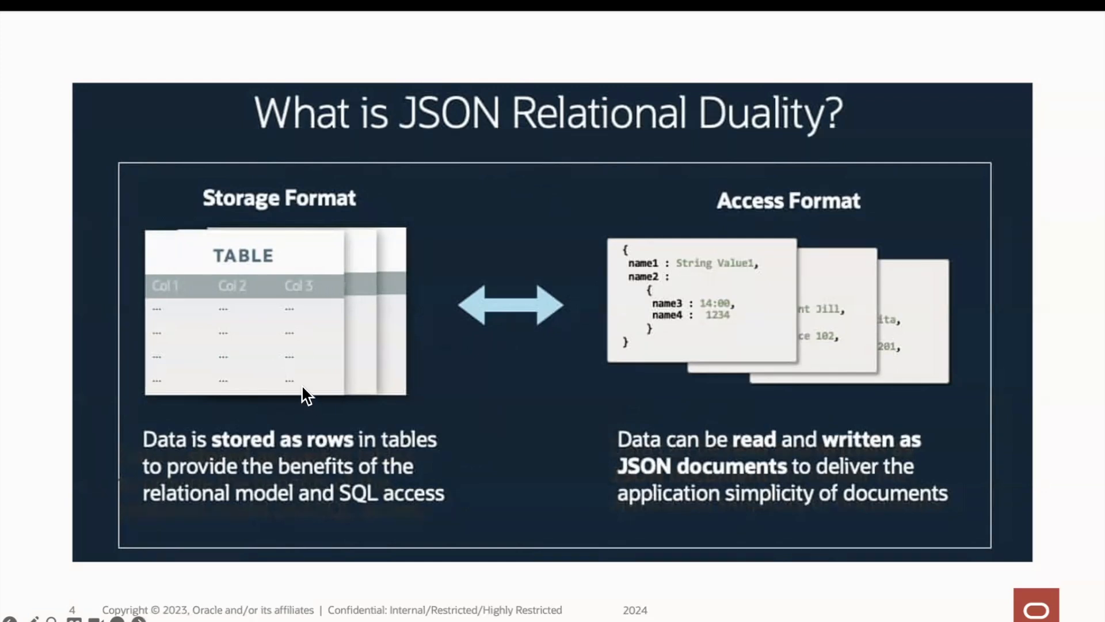
{"action": "mouse_move", "coordinate": [208, 335]}
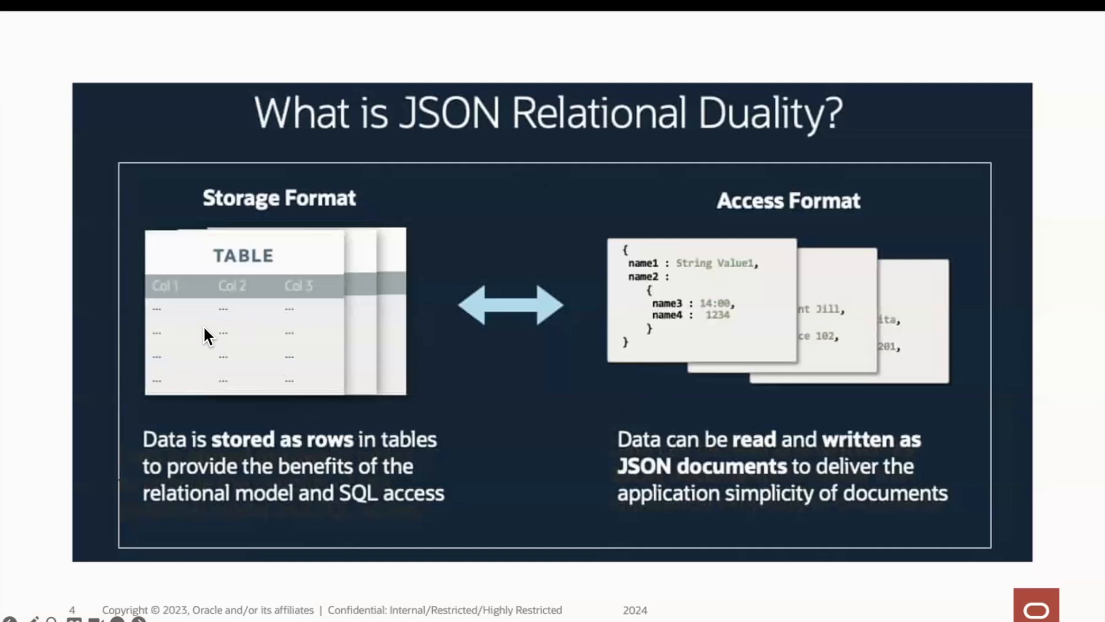
{"action": "mouse_move", "coordinate": [691, 366]}
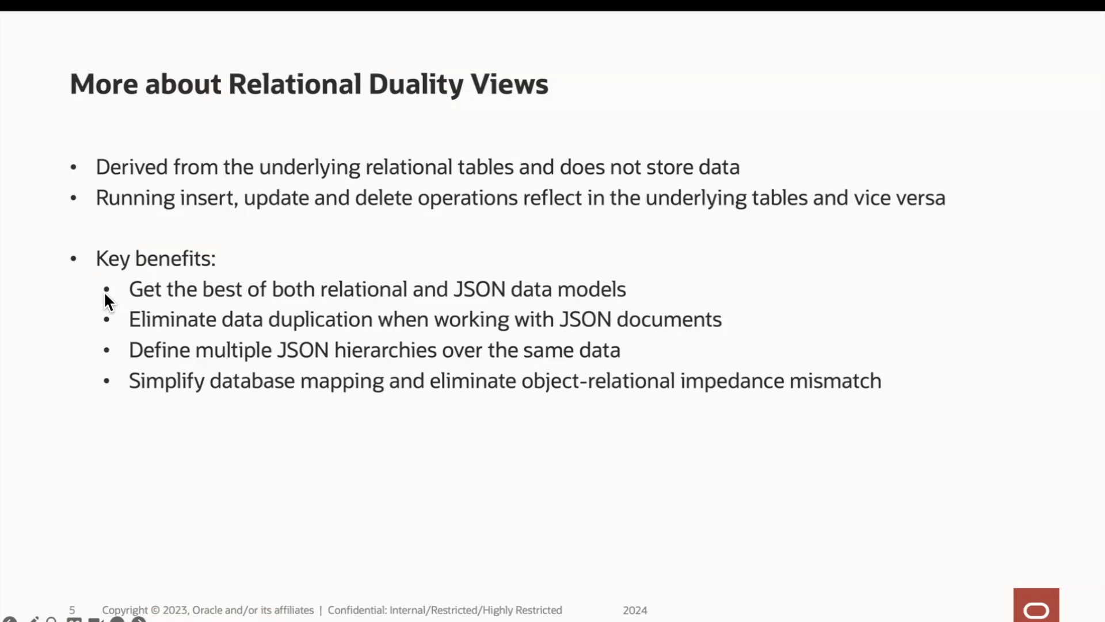
{"action": "mouse_move", "coordinate": [115, 321]}
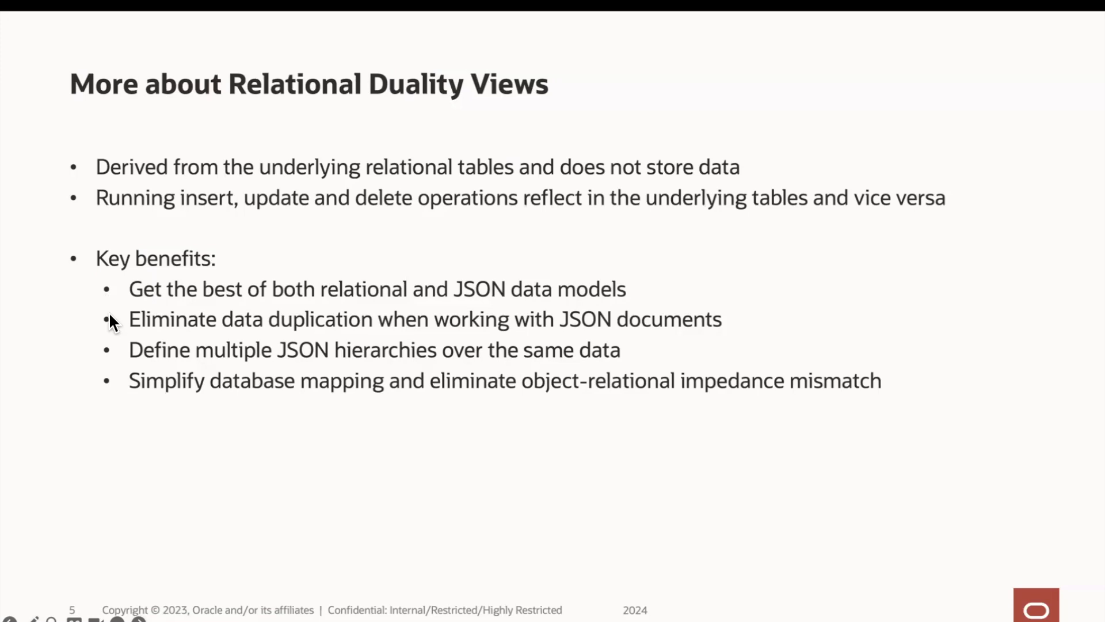
{"action": "mouse_move", "coordinate": [116, 356]}
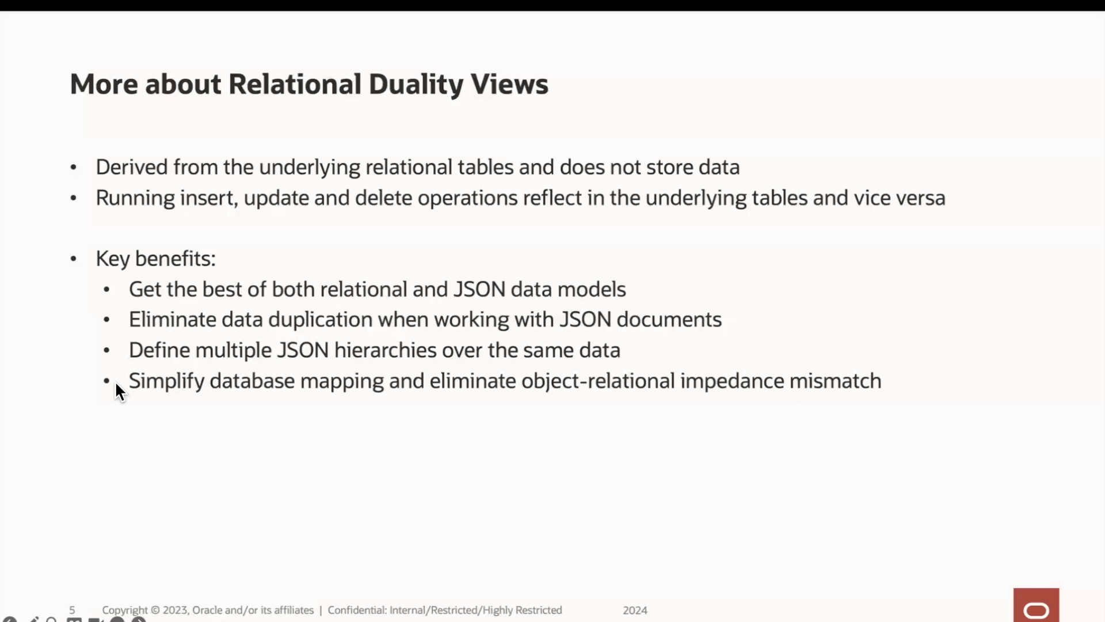
{"action": "mouse_move", "coordinate": [491, 481]}
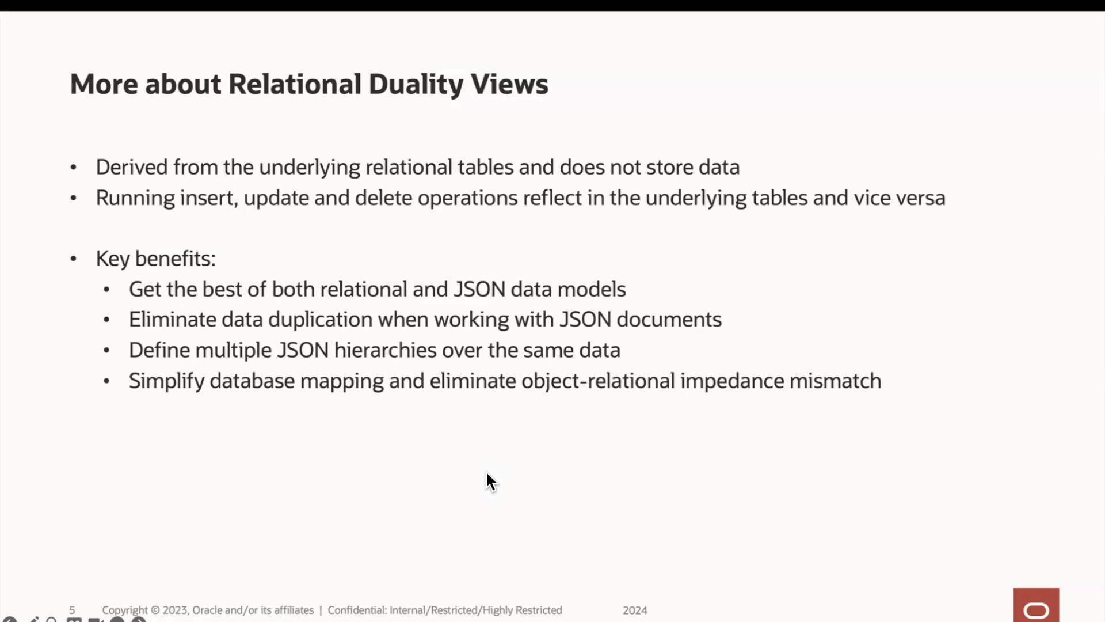
{"action": "mouse_move", "coordinate": [708, 196]}
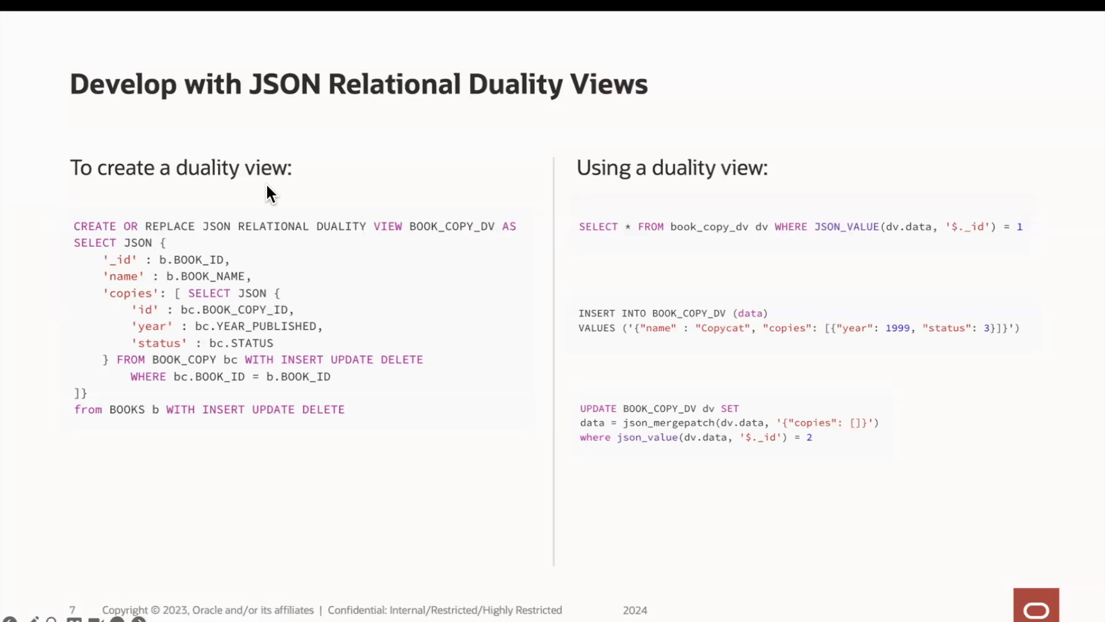
{"action": "mouse_move", "coordinate": [265, 219]}
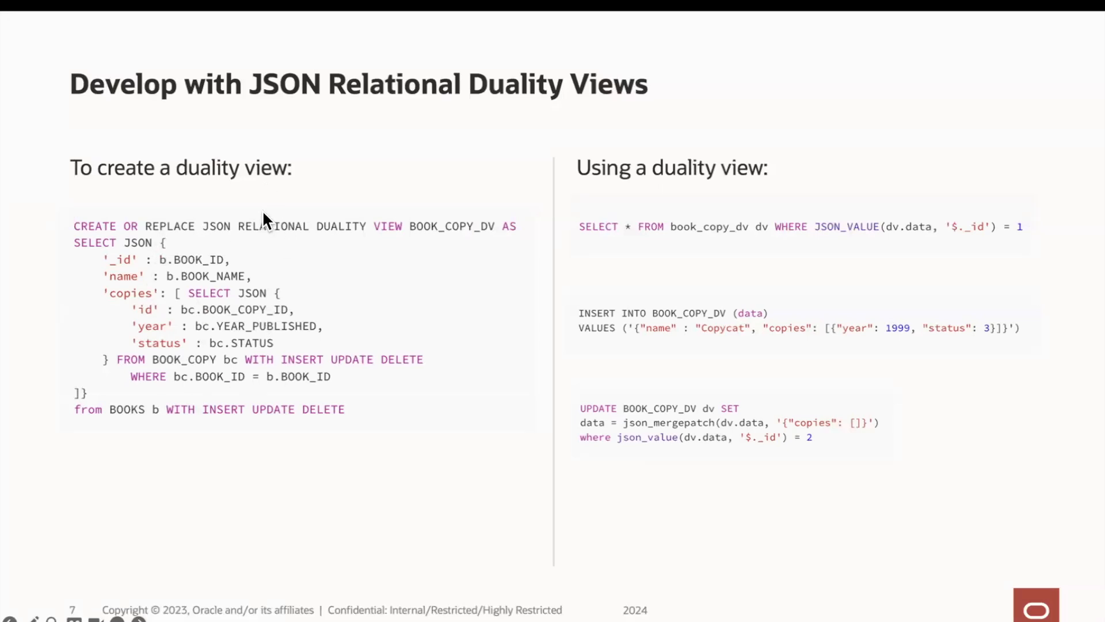
{"action": "mouse_move", "coordinate": [457, 238]}
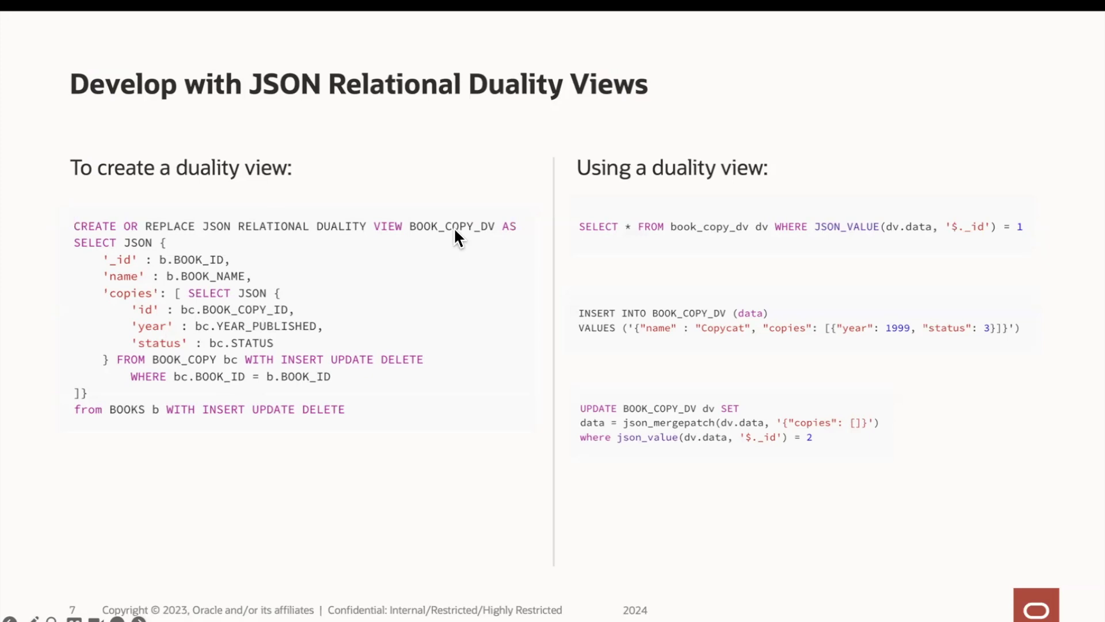
{"action": "mouse_move", "coordinate": [915, 399]}
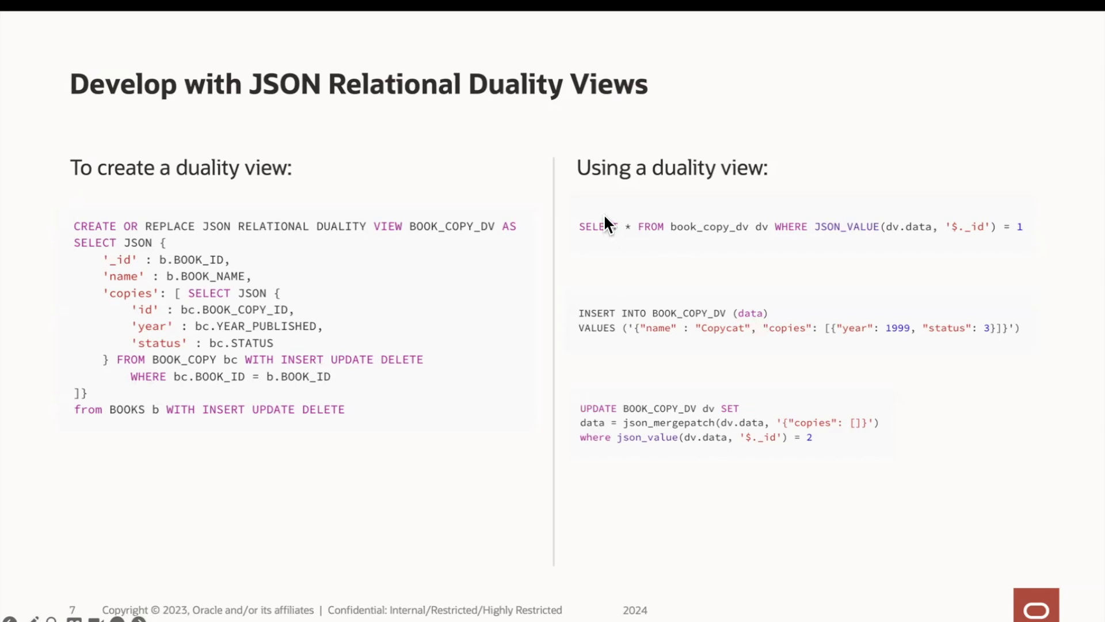
{"action": "mouse_move", "coordinate": [598, 407]}
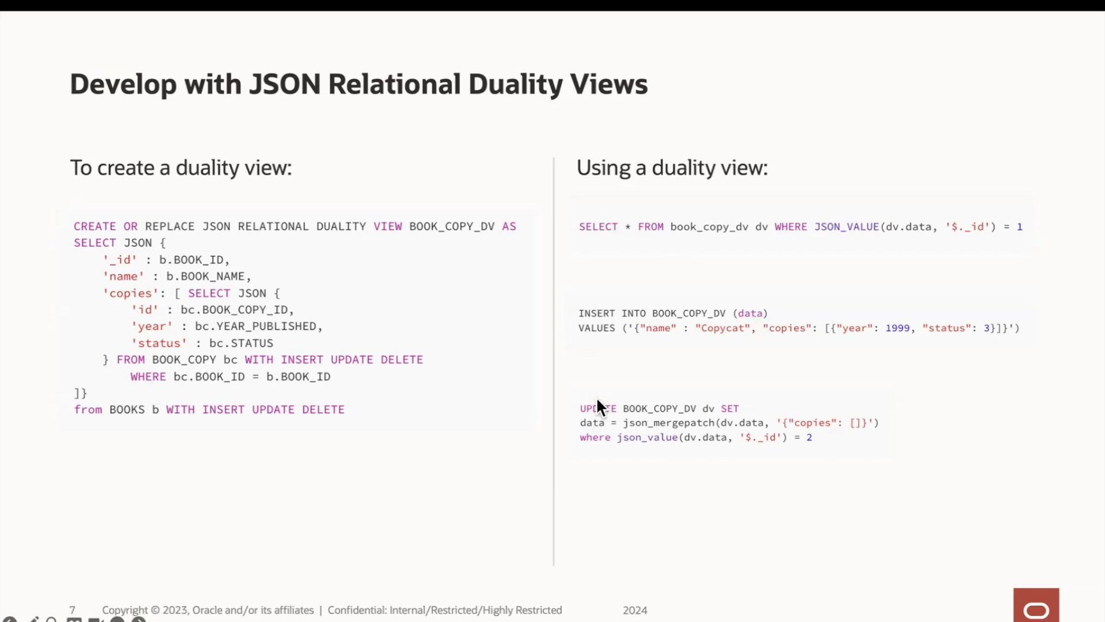
{"action": "mouse_move", "coordinate": [620, 387]}
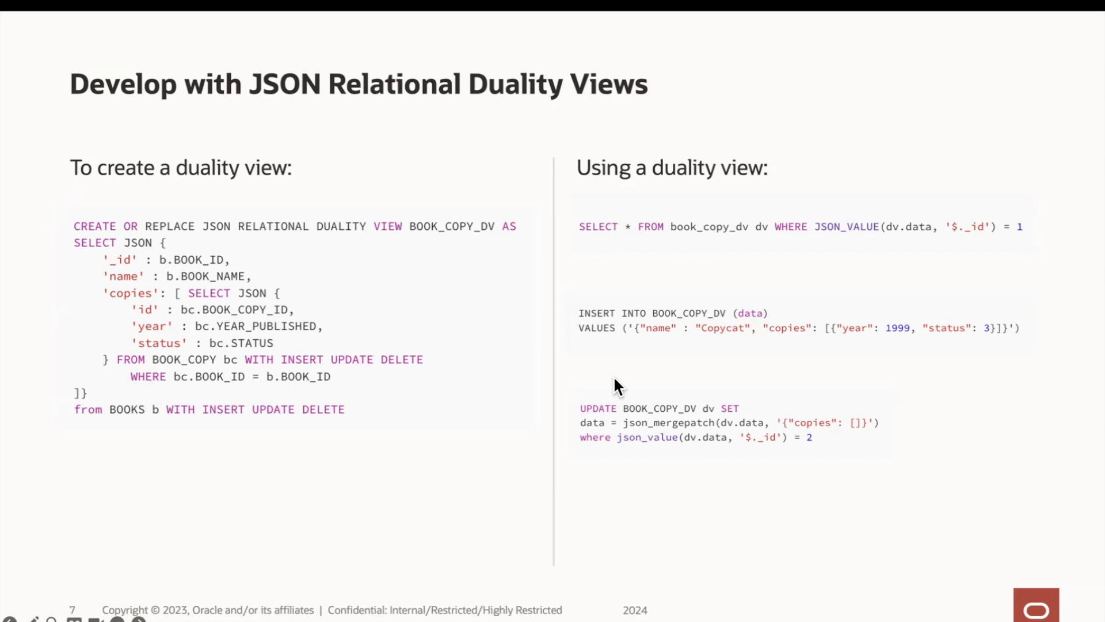
{"action": "mouse_move", "coordinate": [708, 337]}
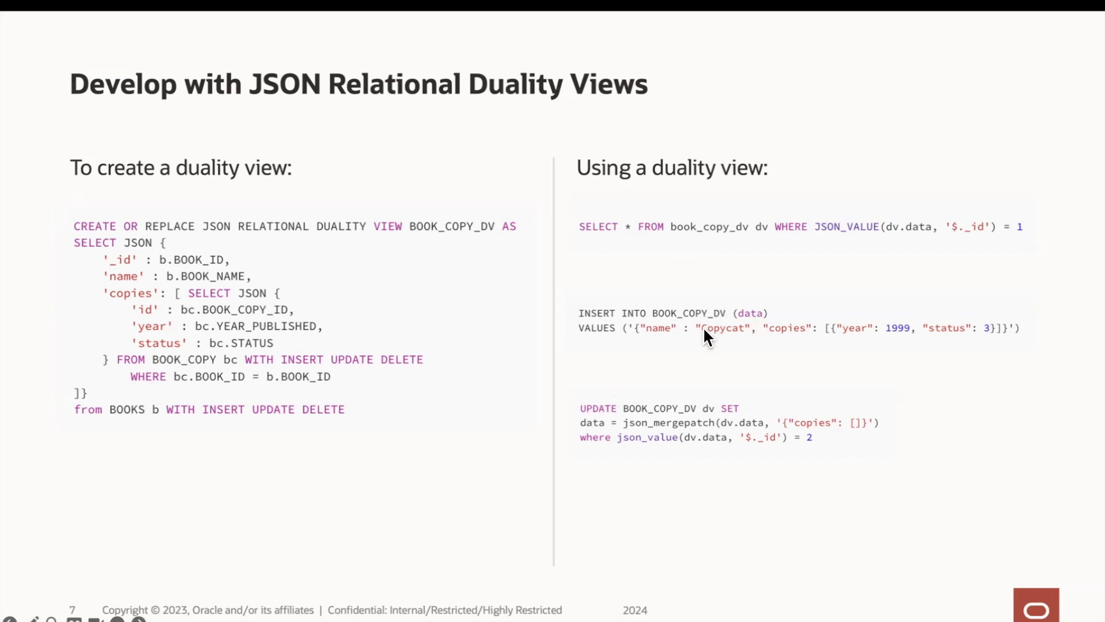
{"action": "mouse_move", "coordinate": [779, 356]}
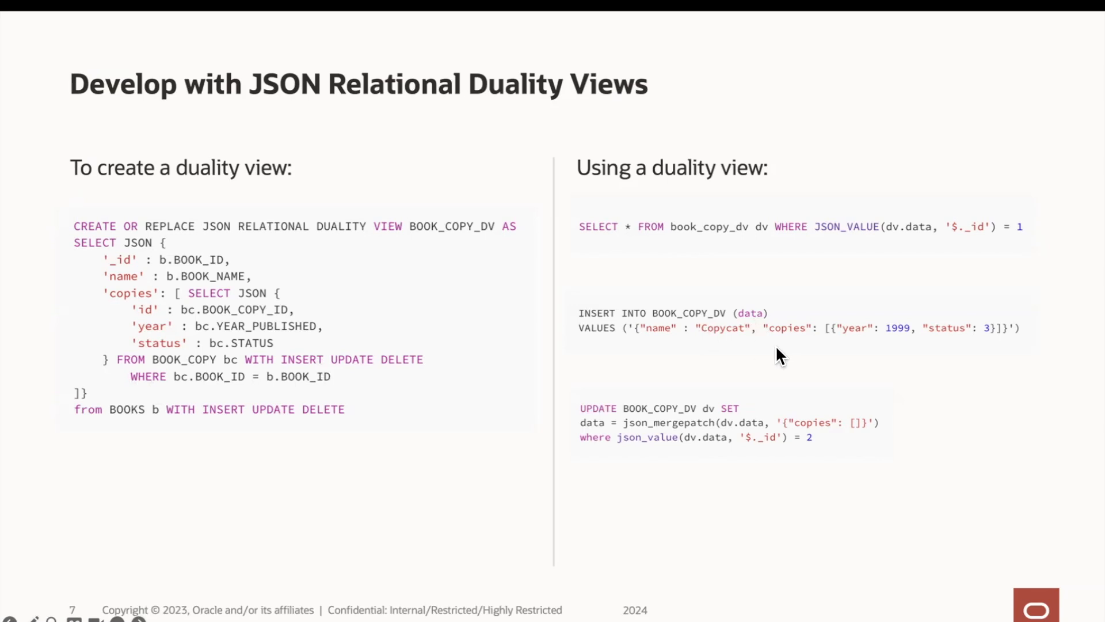
{"action": "mouse_move", "coordinate": [793, 441]}
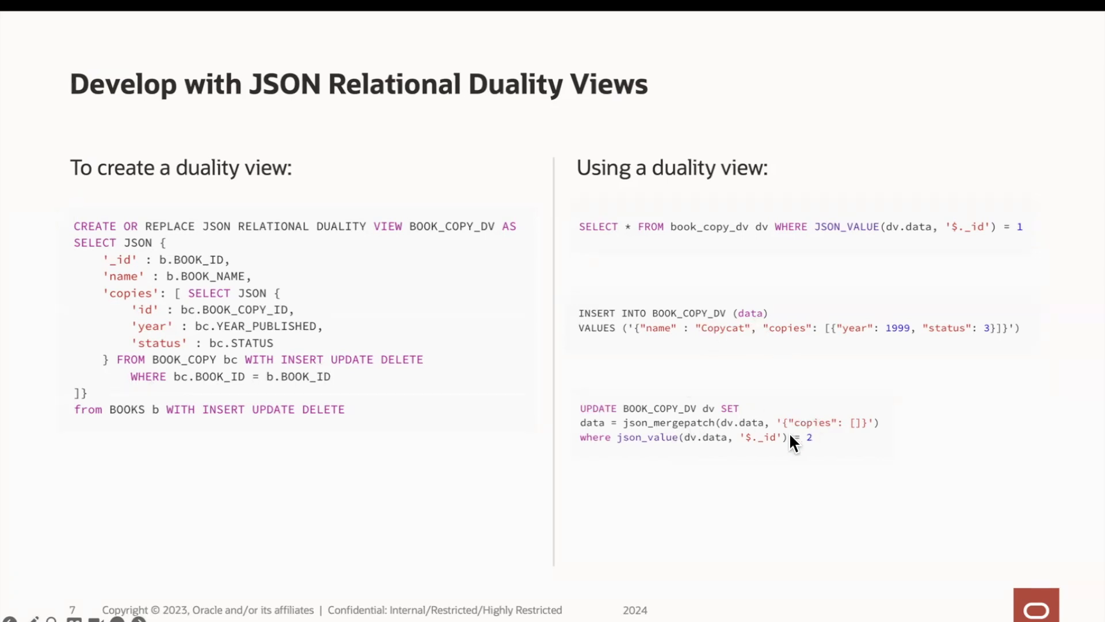
{"action": "mouse_move", "coordinate": [859, 432]}
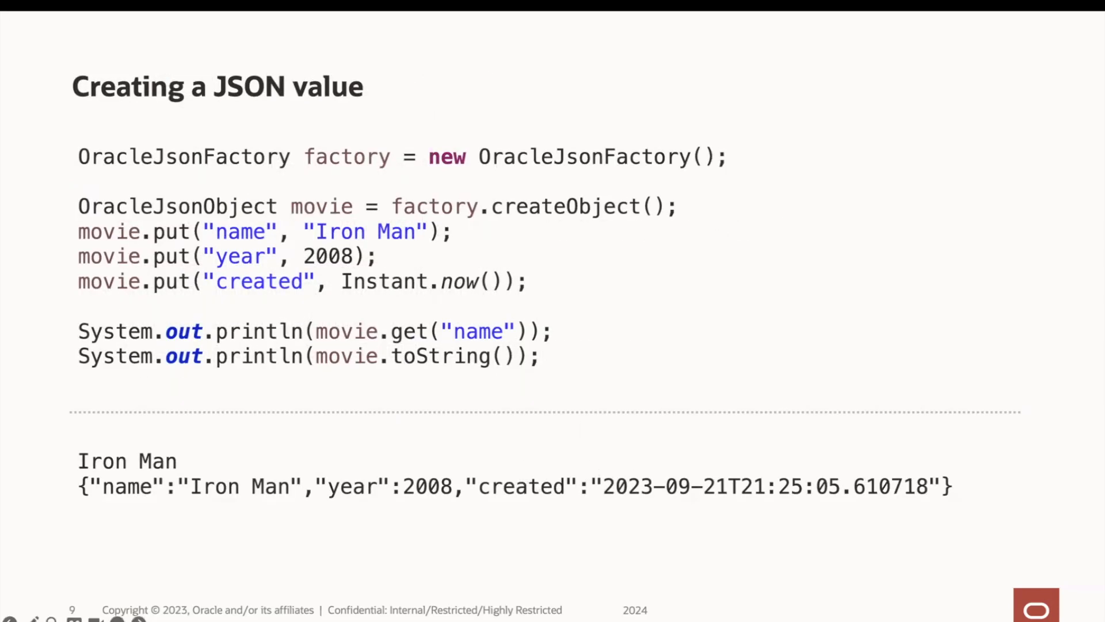
{"action": "mouse_move", "coordinate": [426, 213]}
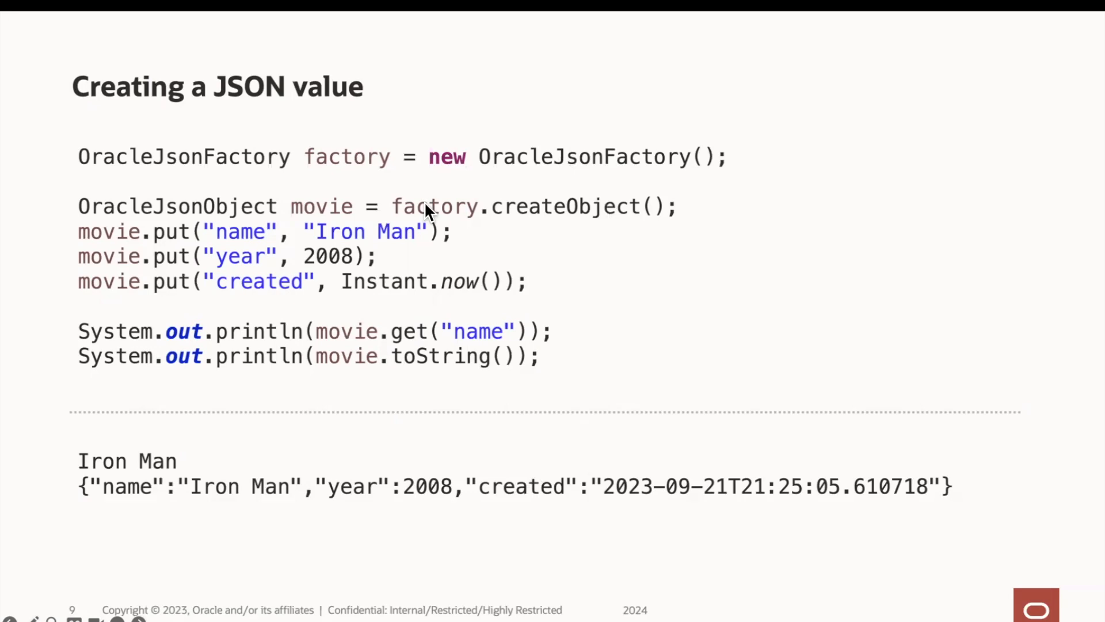
{"action": "mouse_move", "coordinate": [652, 169]}
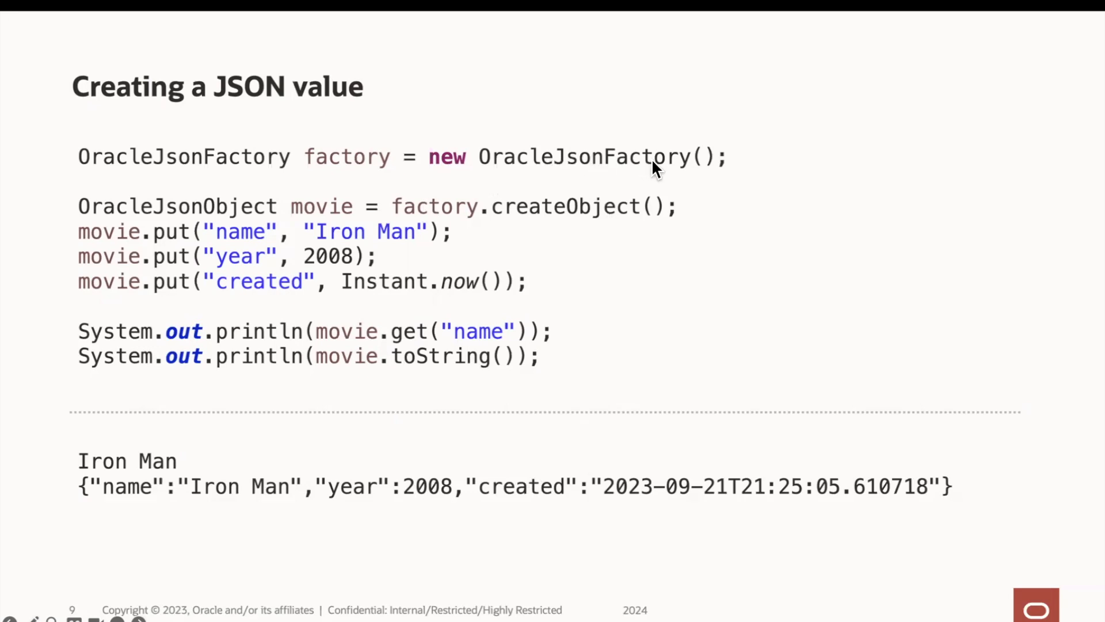
{"action": "mouse_move", "coordinate": [342, 156]}
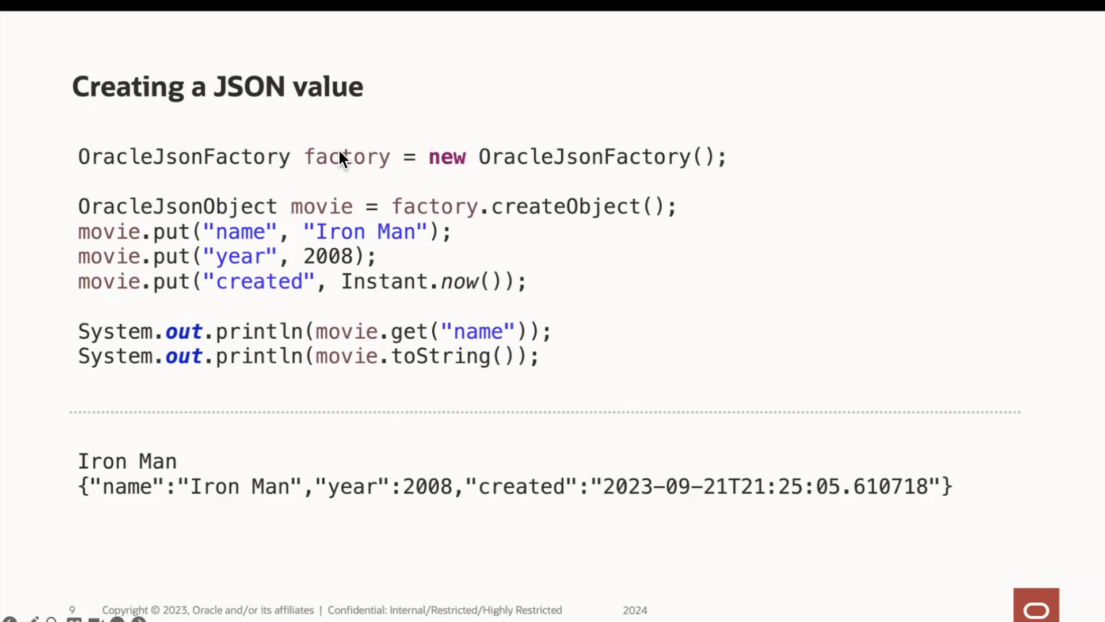
{"action": "mouse_move", "coordinate": [497, 207]}
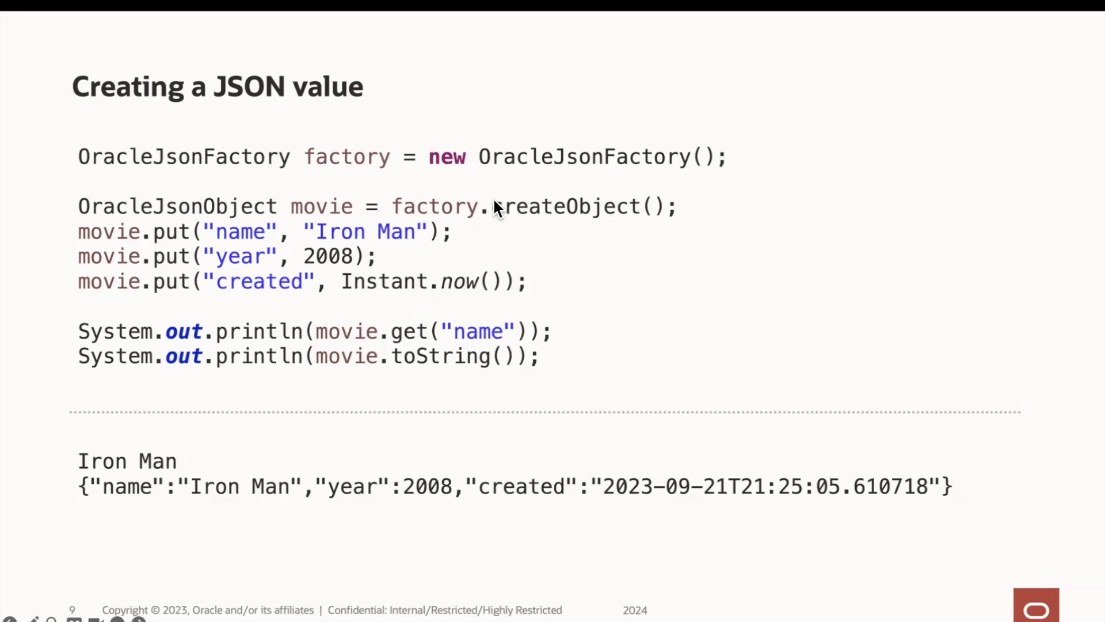
{"action": "mouse_move", "coordinate": [337, 220]}
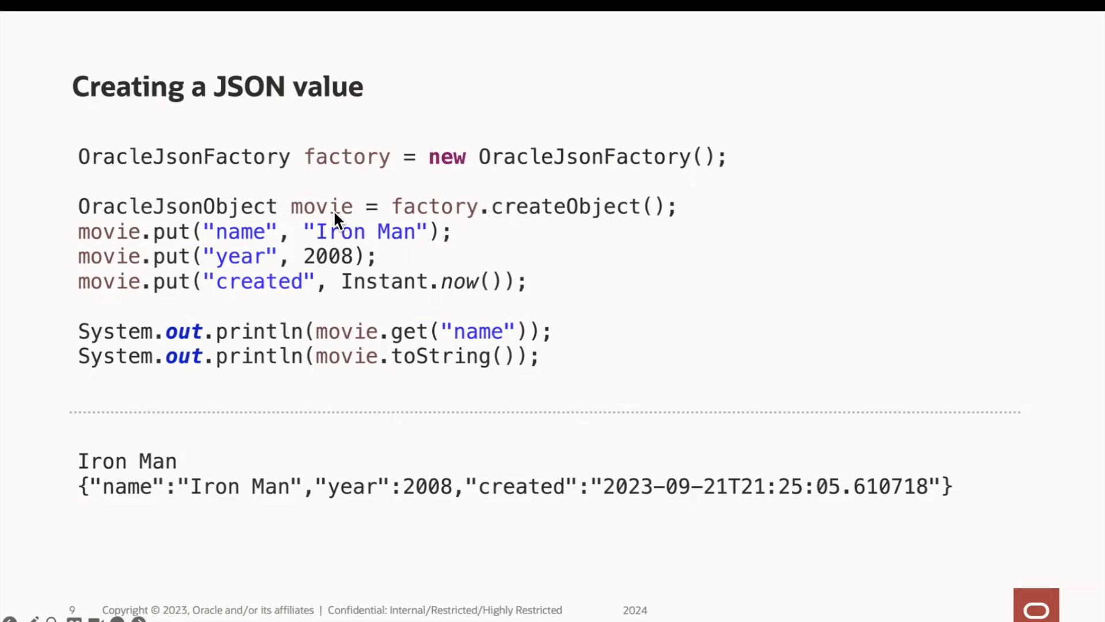
{"action": "mouse_move", "coordinate": [206, 238]}
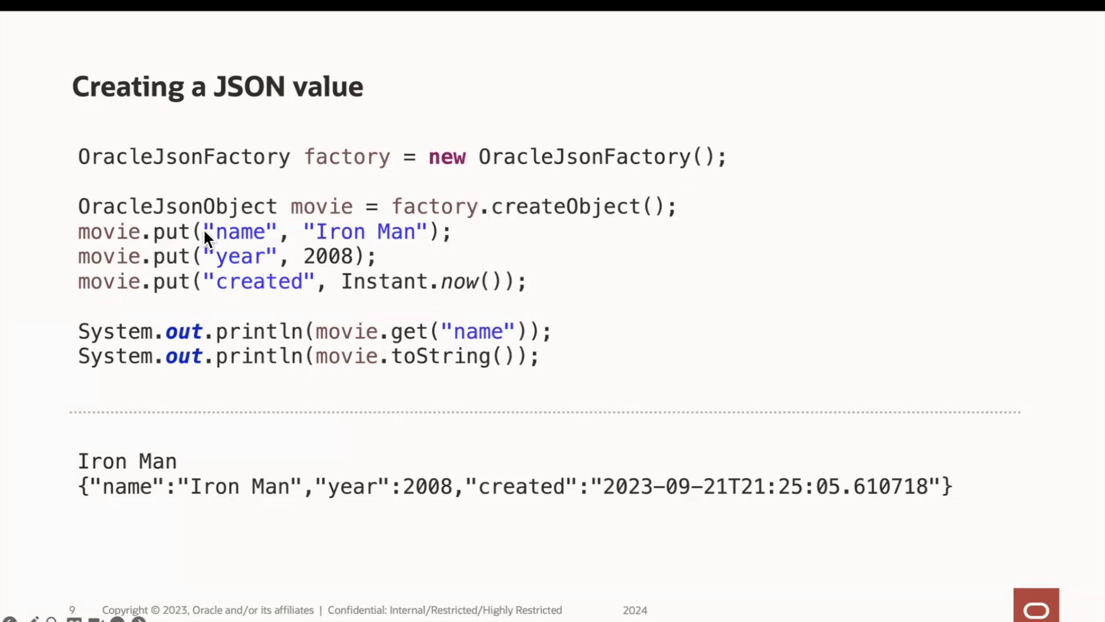
{"action": "mouse_move", "coordinate": [226, 206]}
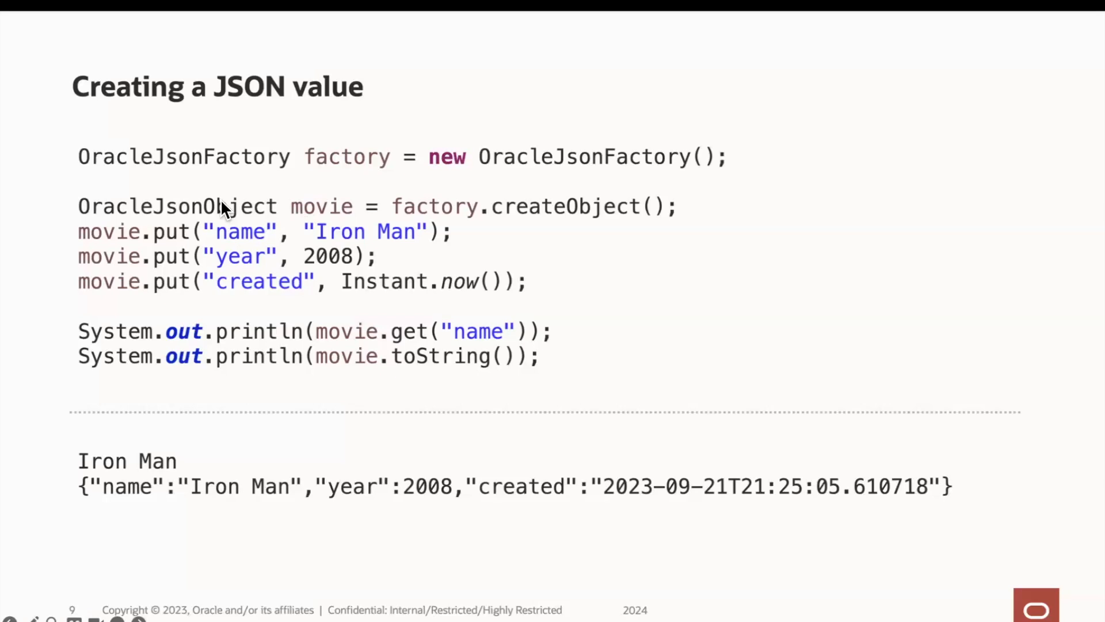
{"action": "mouse_move", "coordinate": [272, 240]}
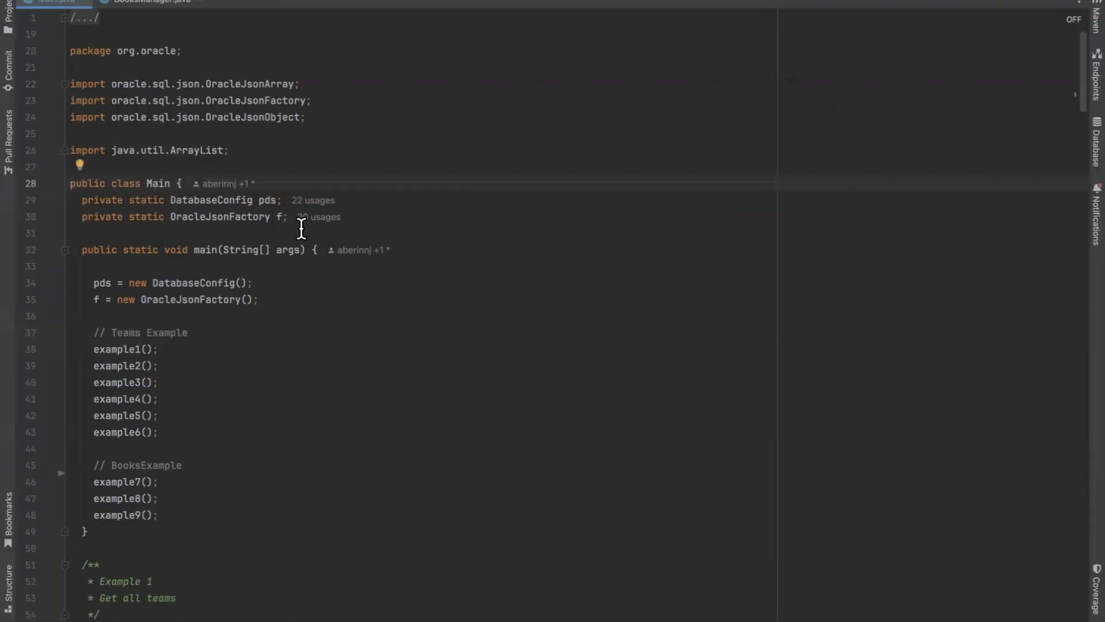
{"action": "mouse_move", "coordinate": [309, 274]}
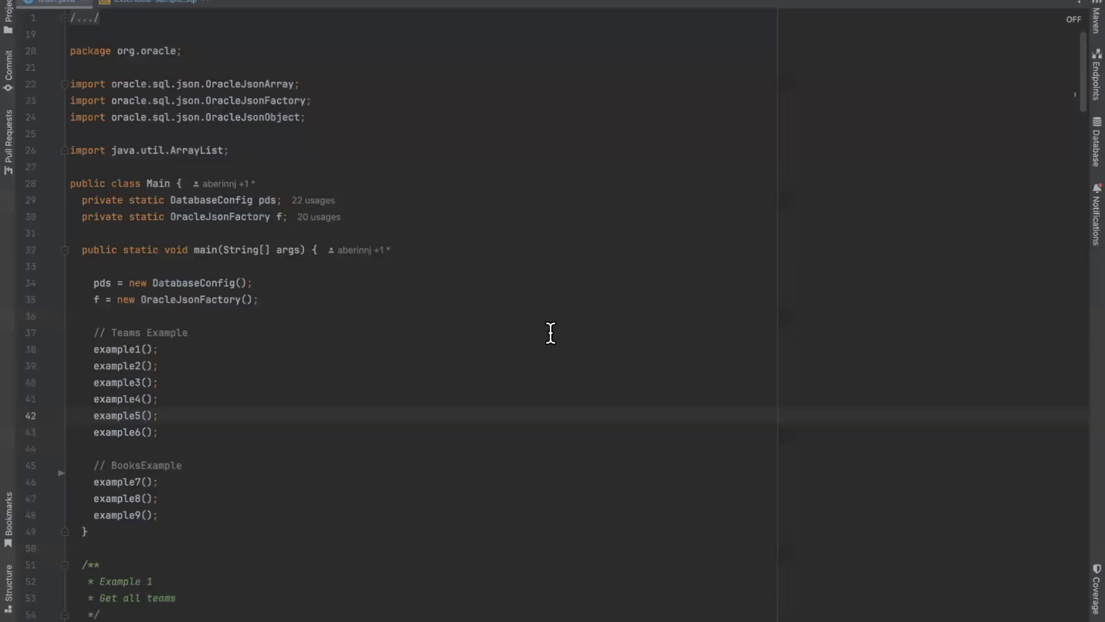
{"action": "mouse_move", "coordinate": [111, 471]}
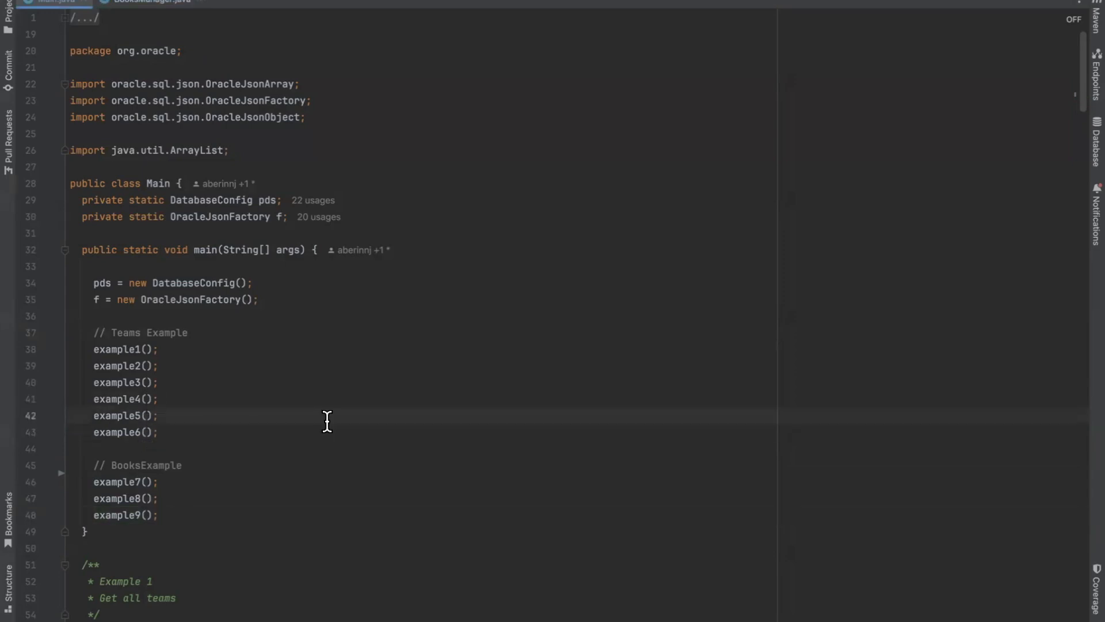
{"action": "mouse_move", "coordinate": [189, 283]}
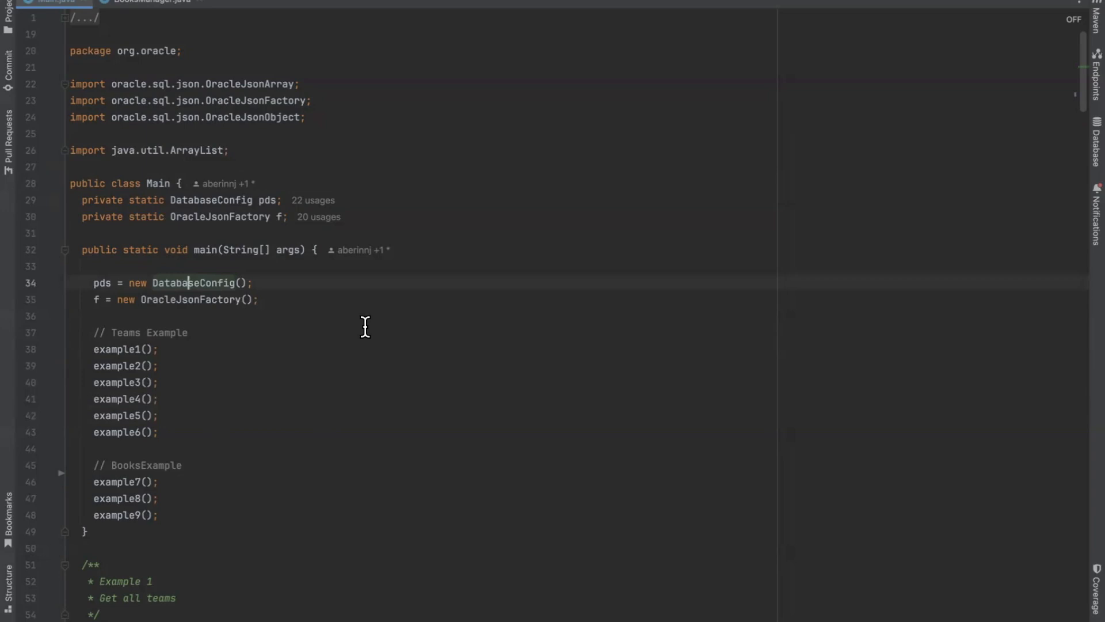
{"action": "mouse_move", "coordinate": [292, 308]}
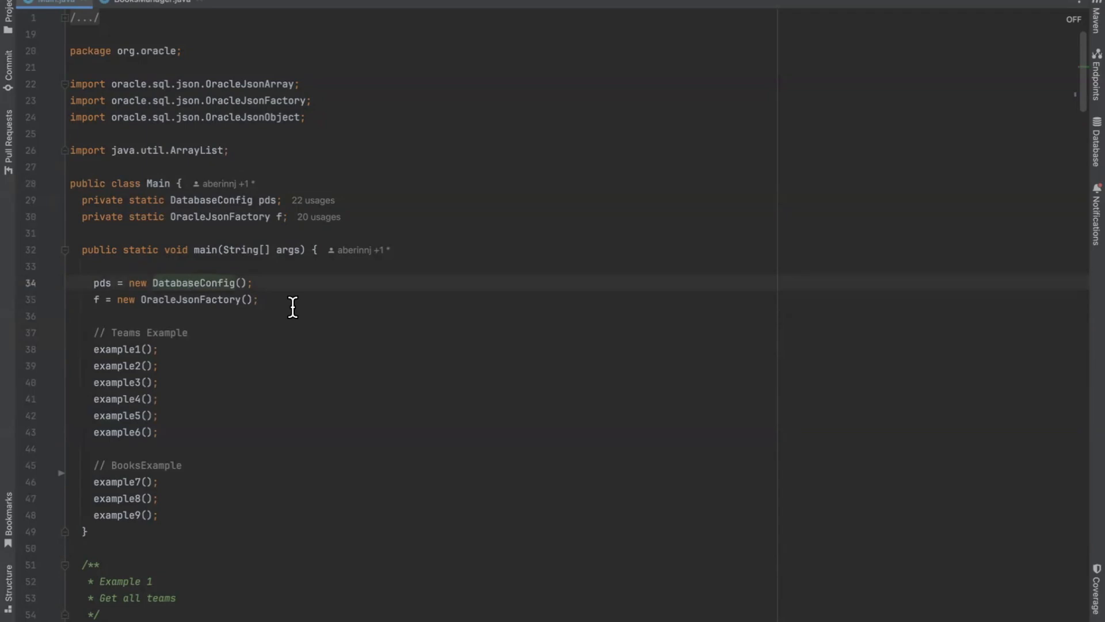
{"action": "mouse_move", "coordinate": [196, 283]}
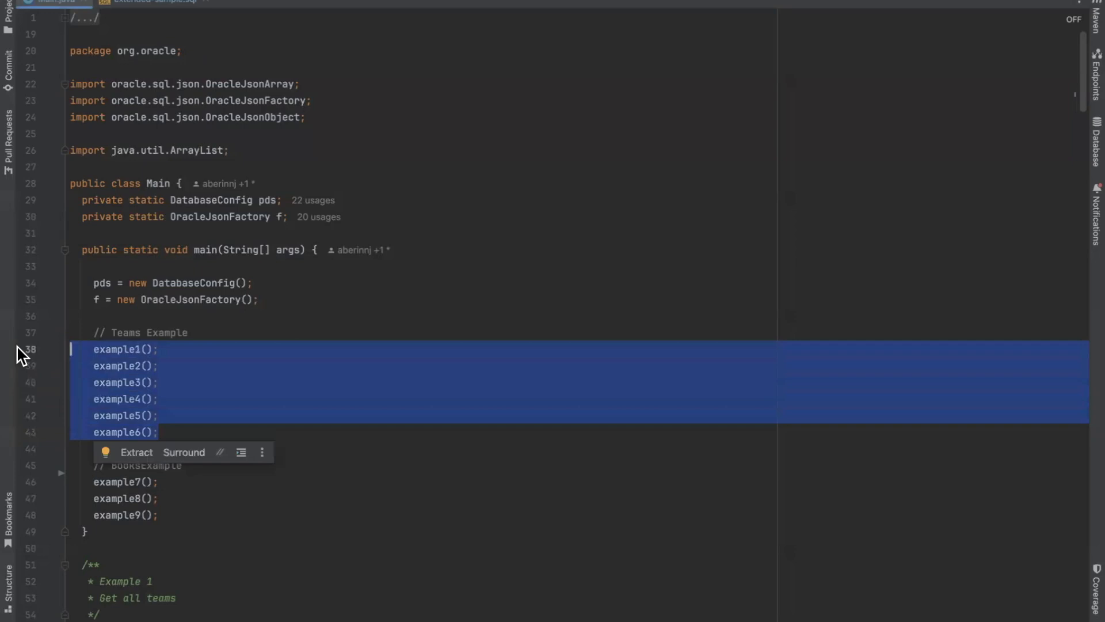
- Comment out example1()–example6() with Ctrl+/ and run extended-sample.sql to create the book tables and status rows
{"action": "key", "text": "ctrl+slash"}
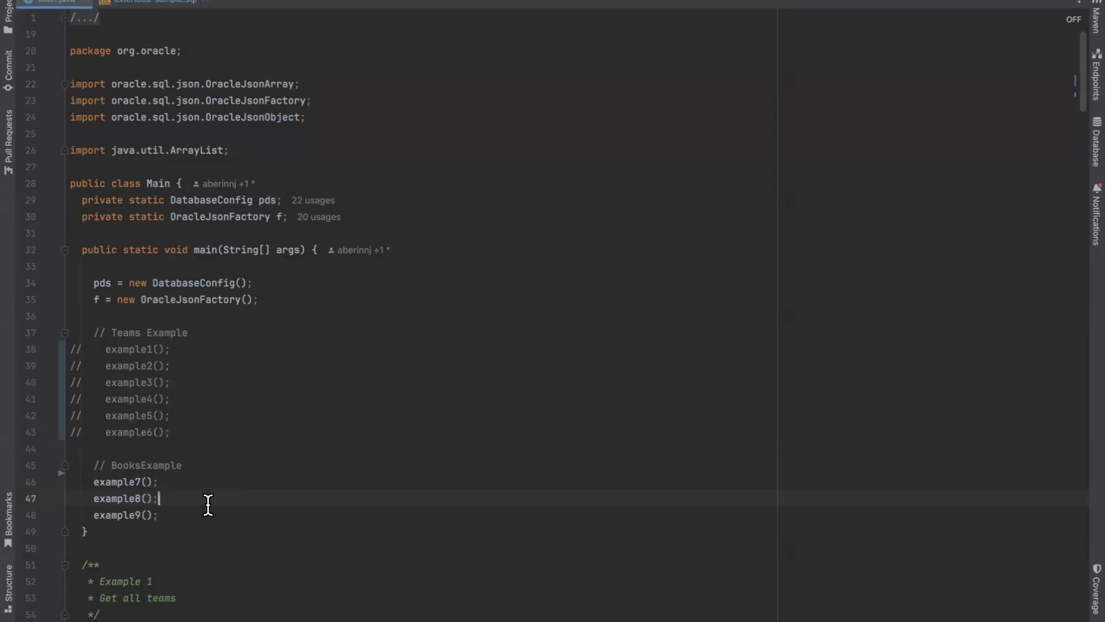
{"action": "left_click", "coordinate": [155, 2]}
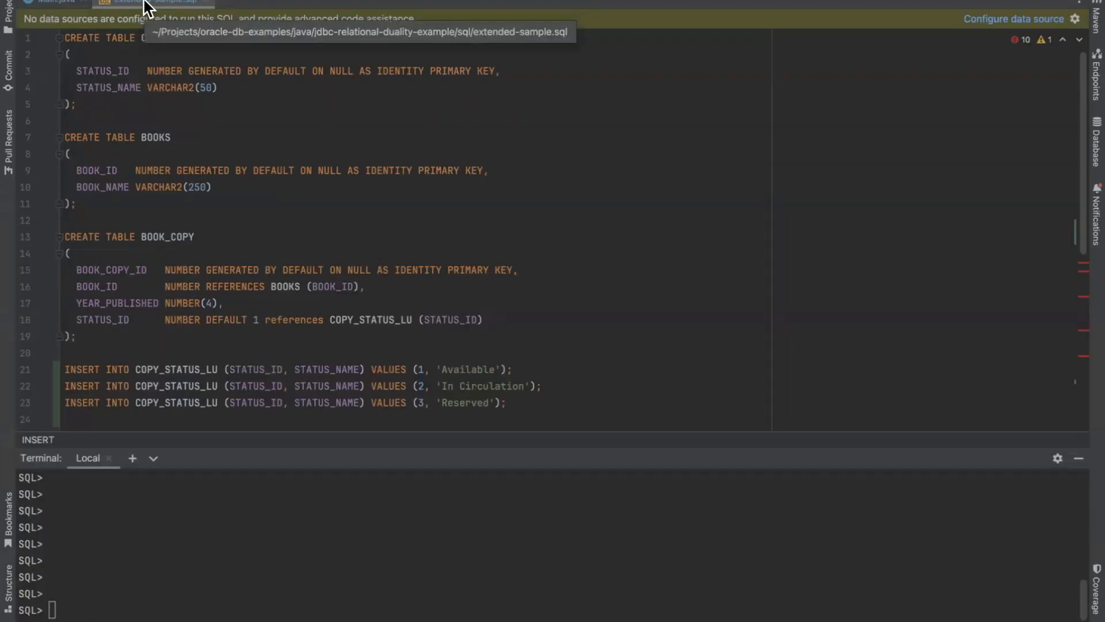
{"action": "mouse_move", "coordinate": [199, 146]}
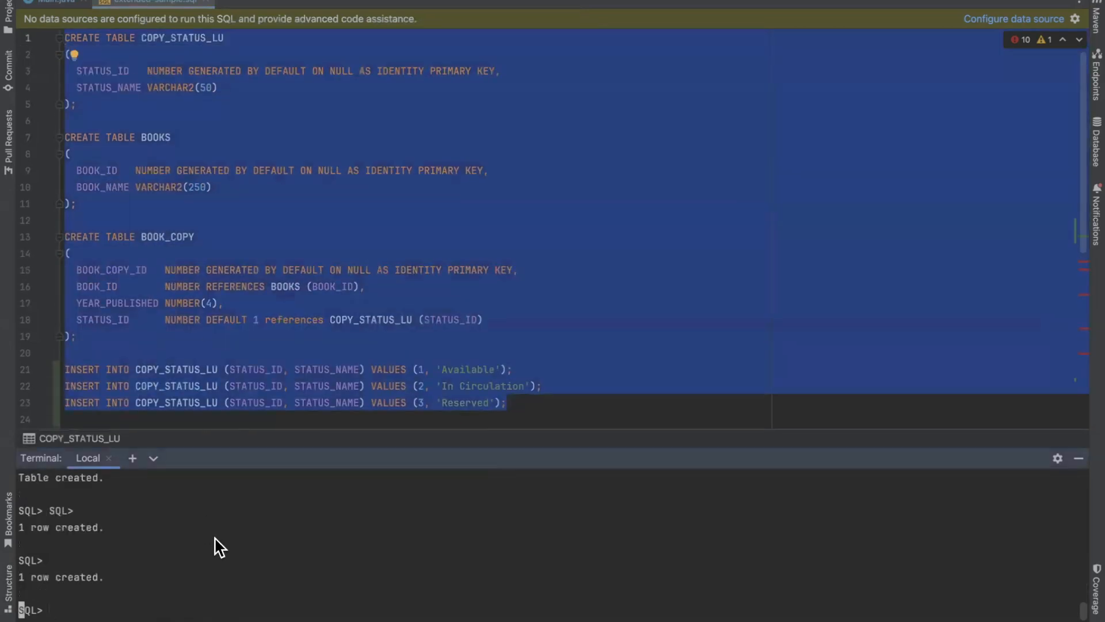
{"action": "scroll", "scroll_direction": "down", "scroll_amount": 3}
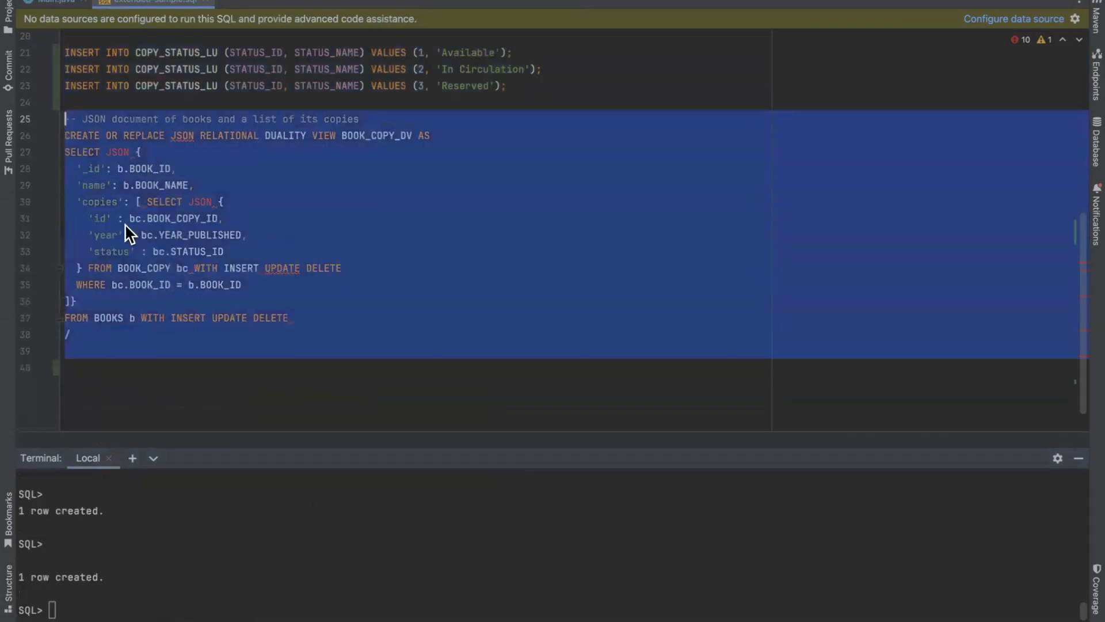
{"action": "left_click", "coordinate": [56, 3]}
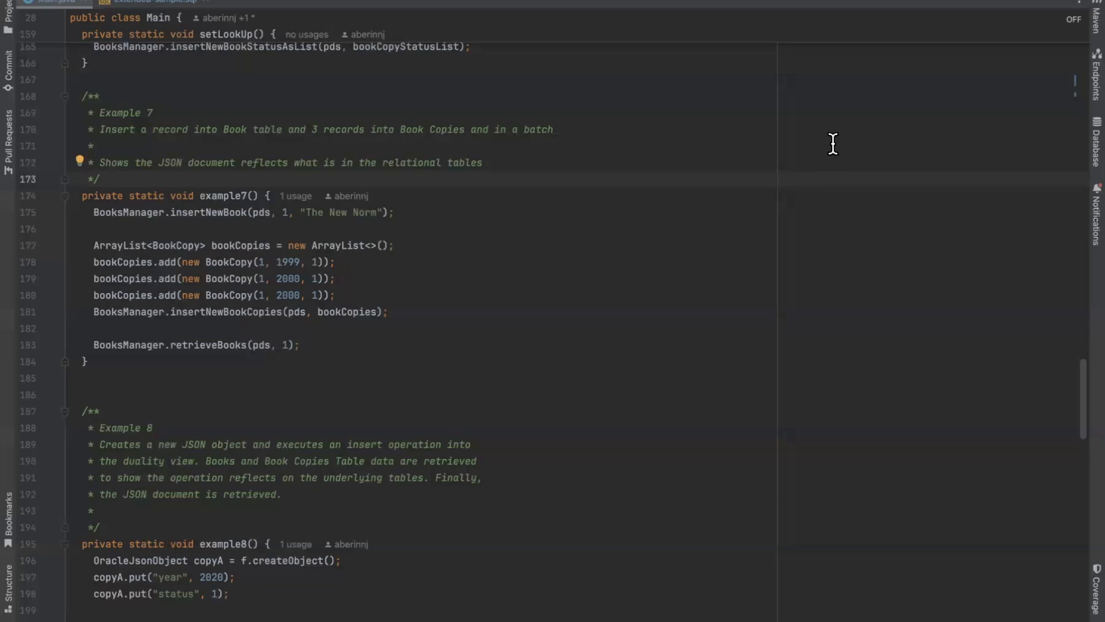
{"action": "mouse_move", "coordinate": [206, 212]}
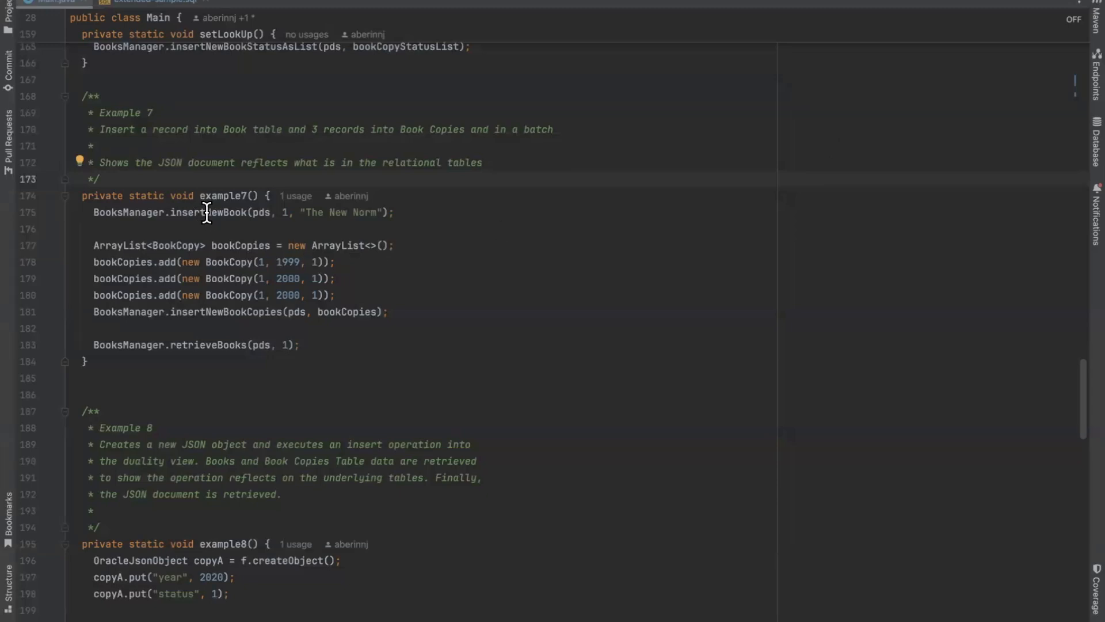
{"action": "mouse_move", "coordinate": [301, 224]}
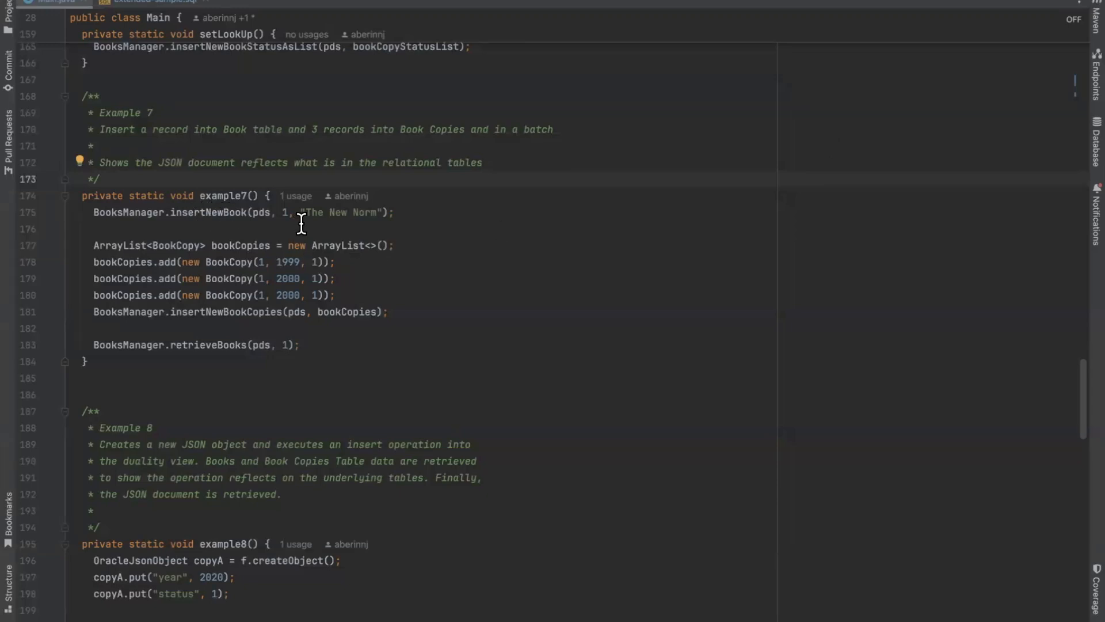
{"action": "mouse_move", "coordinate": [240, 197]}
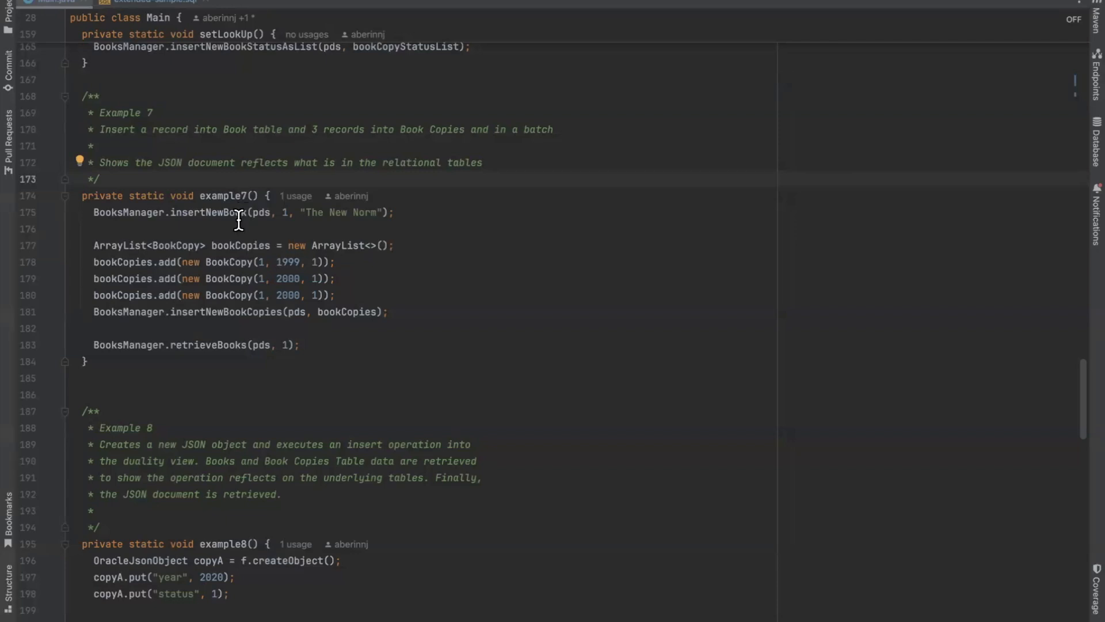
{"action": "mouse_move", "coordinate": [215, 274]}
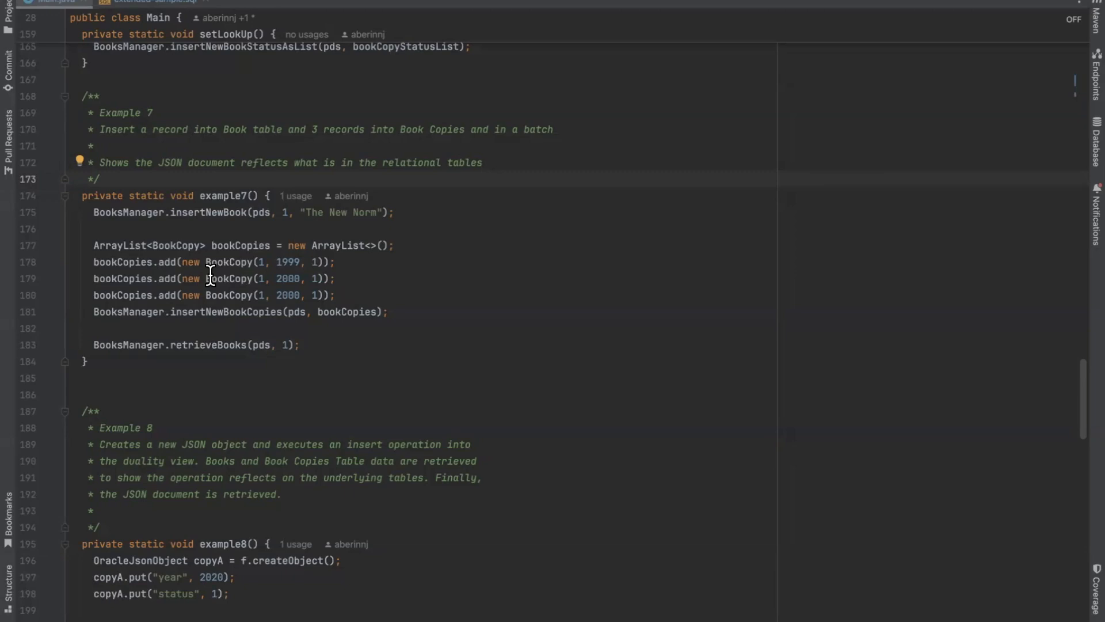
{"action": "mouse_move", "coordinate": [303, 309]}
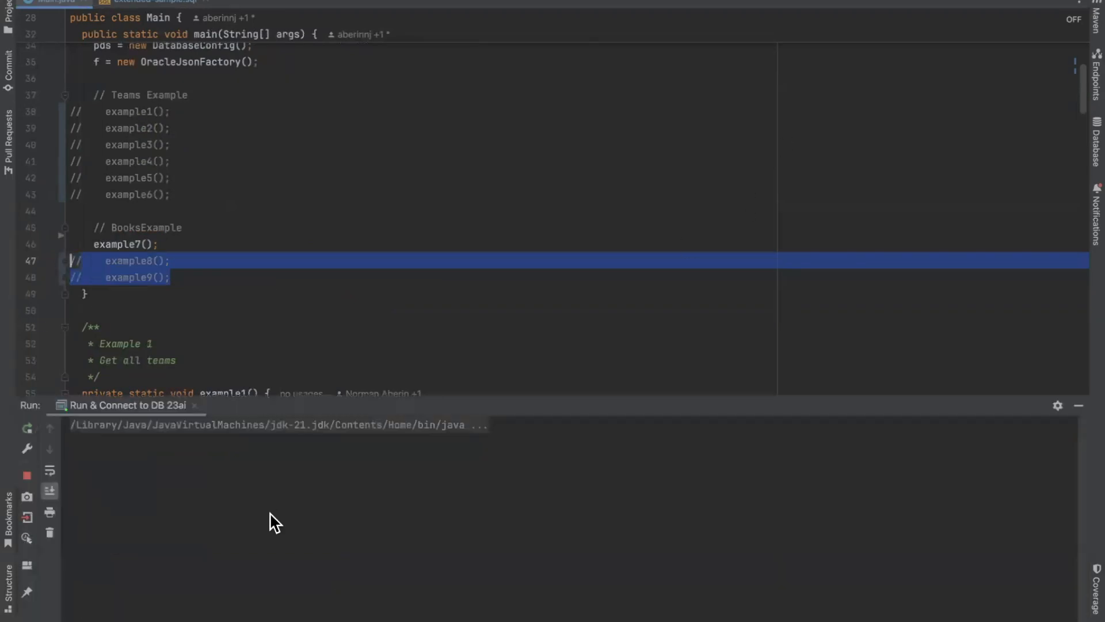
- Run the program with example7 enabled to add The New Norm, its three copies and print its JSON
{"action": "left_click", "coordinate": [27, 427]}
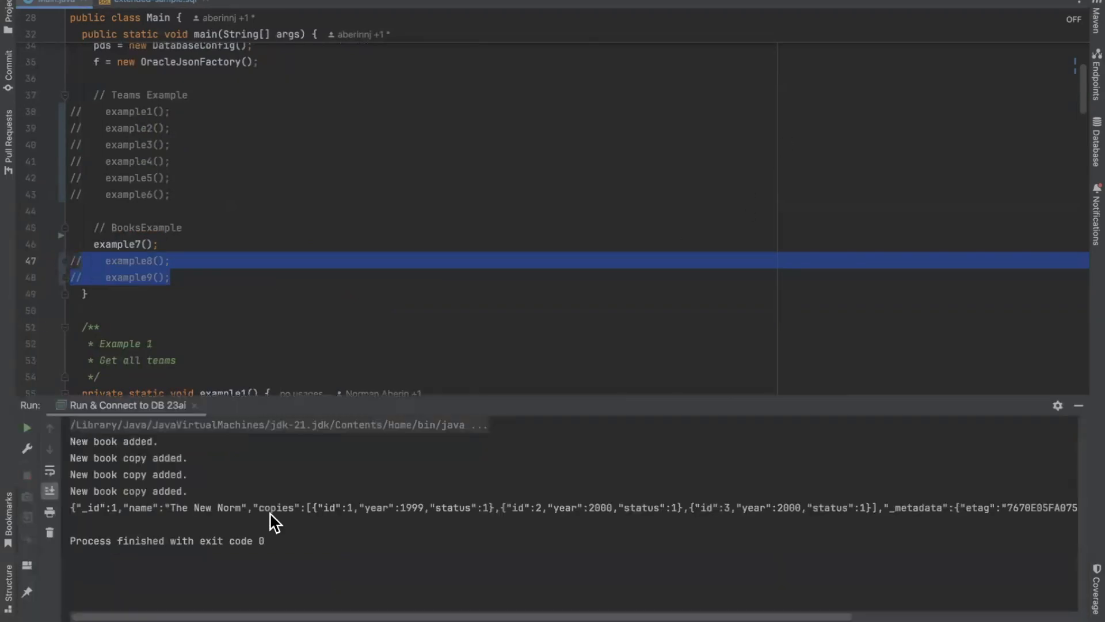
- Run the program with example8 enabled to insert Mountain Movers with three copies and print both JSON documents
{"action": "scroll", "scroll_direction": "down", "scroll_amount": 3}
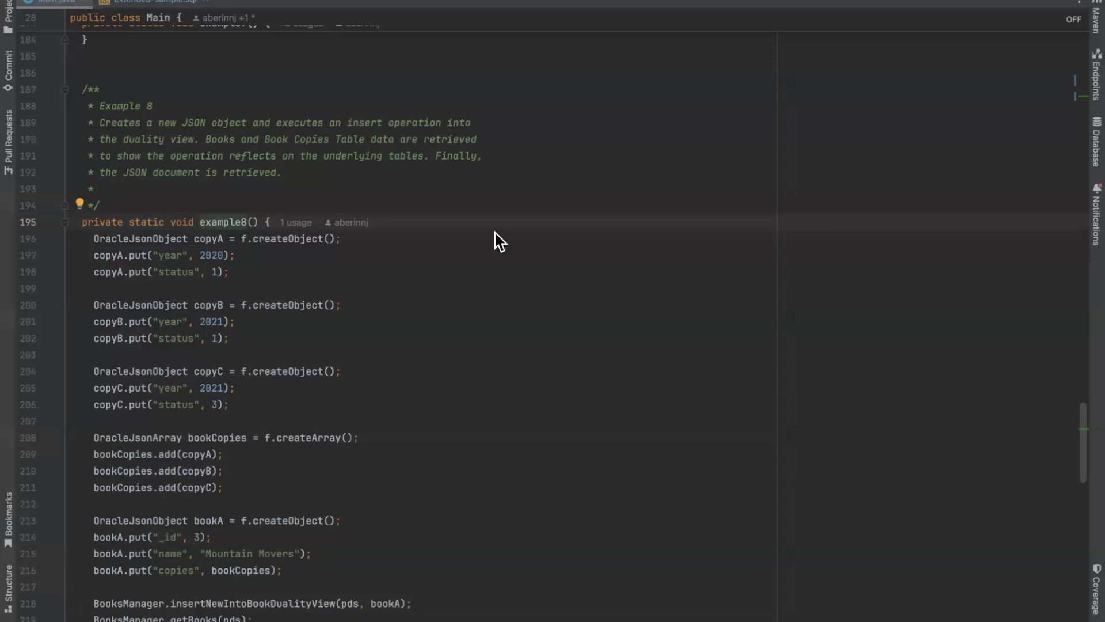
{"action": "mouse_move", "coordinate": [479, 232]}
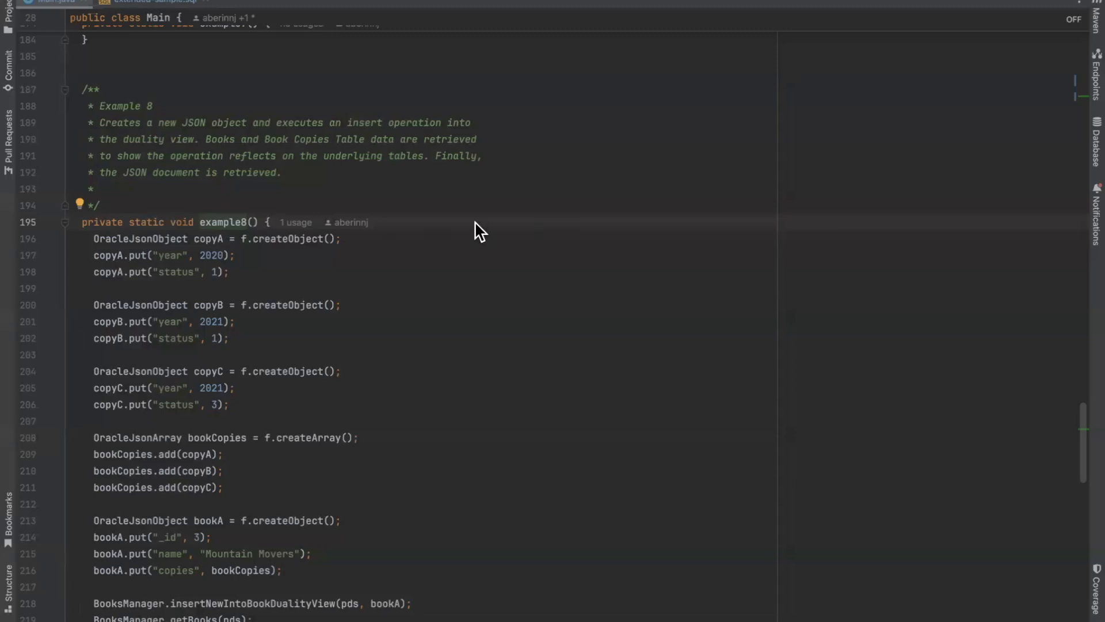
{"action": "mouse_move", "coordinate": [365, 244]}
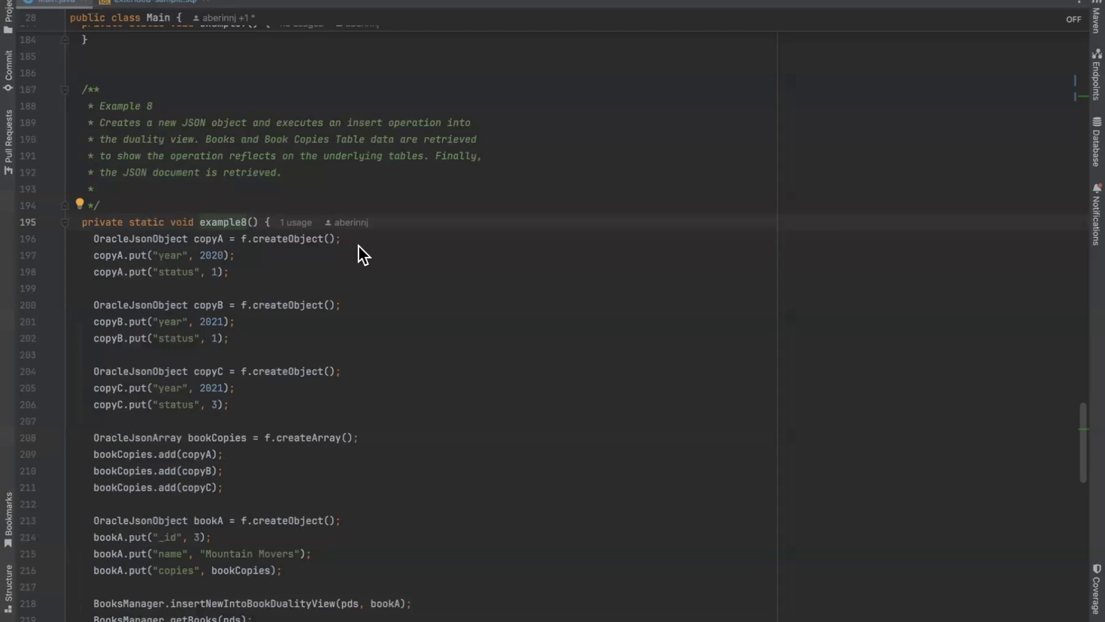
{"action": "mouse_move", "coordinate": [273, 294]}
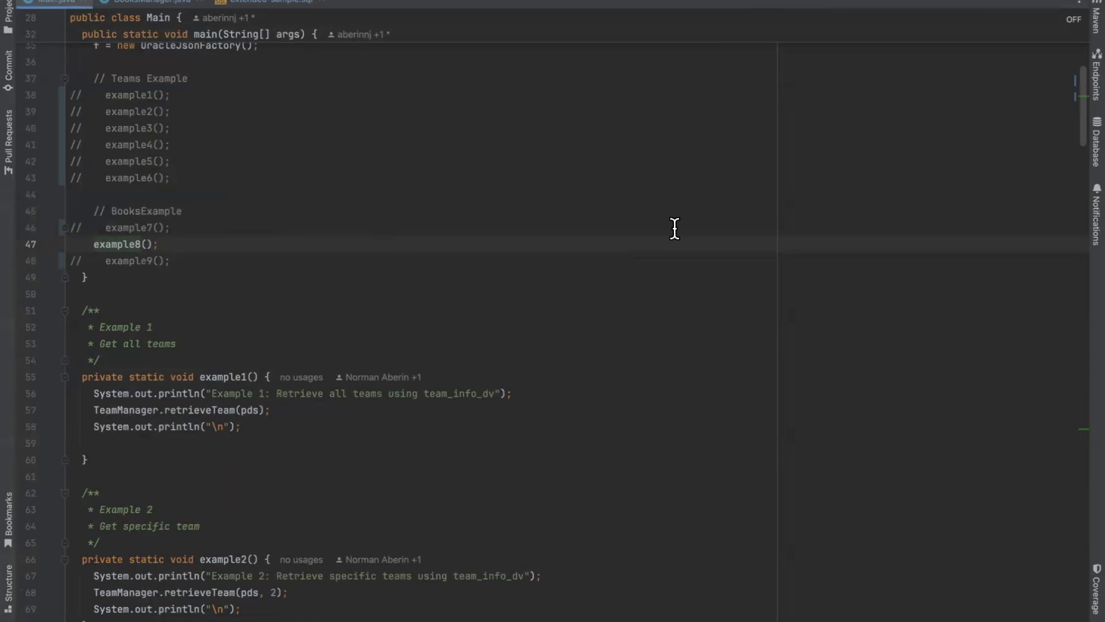
{"action": "left_click", "coordinate": [27, 427]}
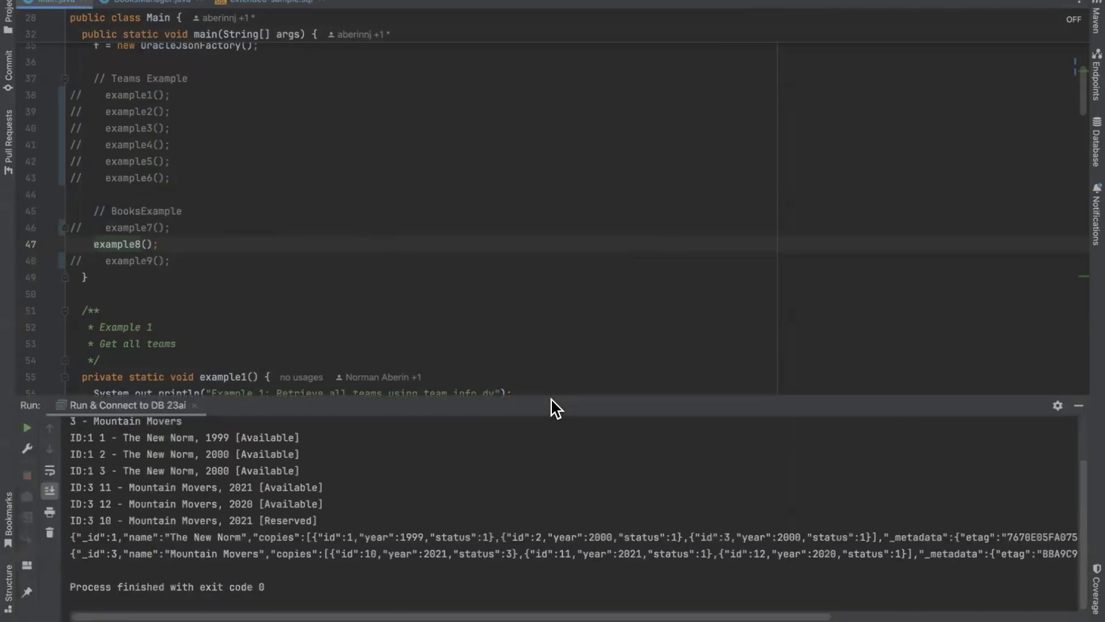
{"action": "scroll", "scroll_direction": "down", "scroll_amount": 3}
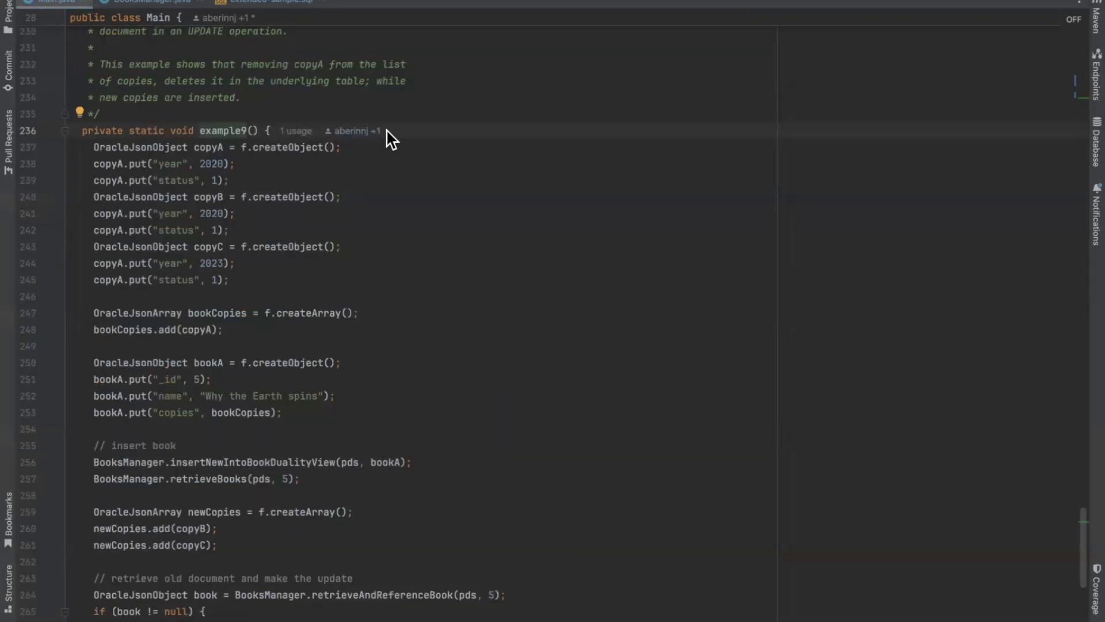
{"action": "mouse_move", "coordinate": [286, 130]}
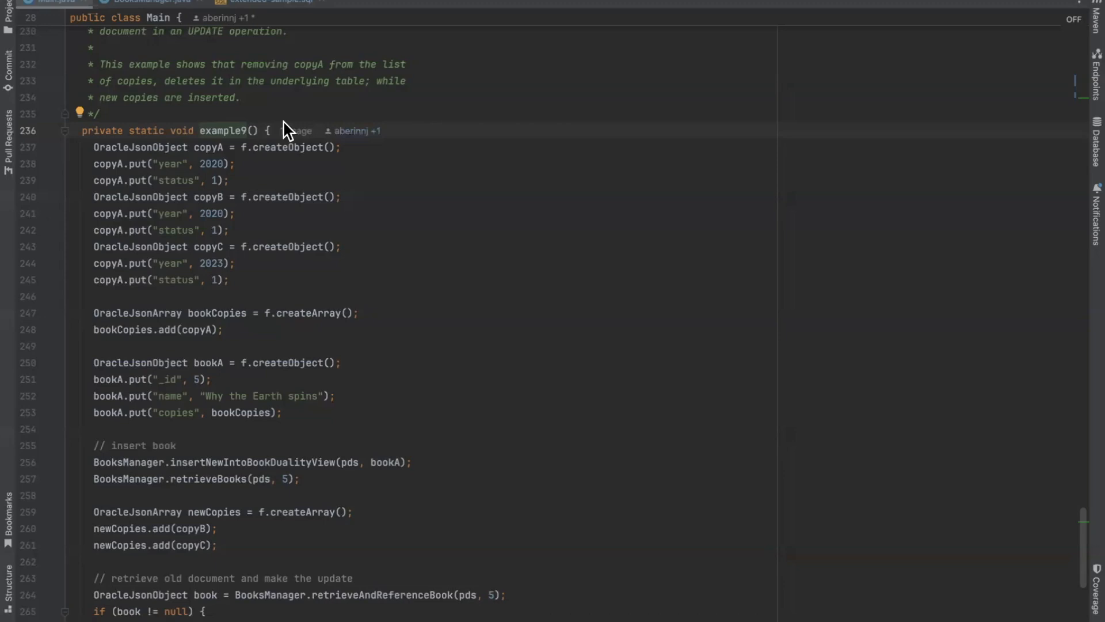
{"action": "mouse_move", "coordinate": [214, 237]}
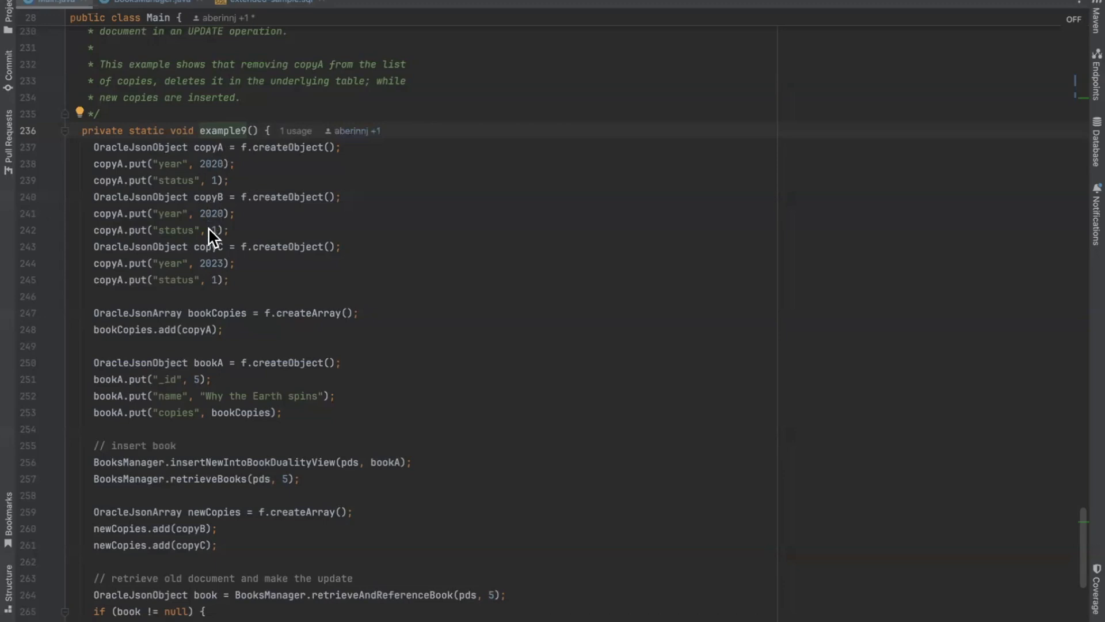
{"action": "mouse_move", "coordinate": [208, 365]}
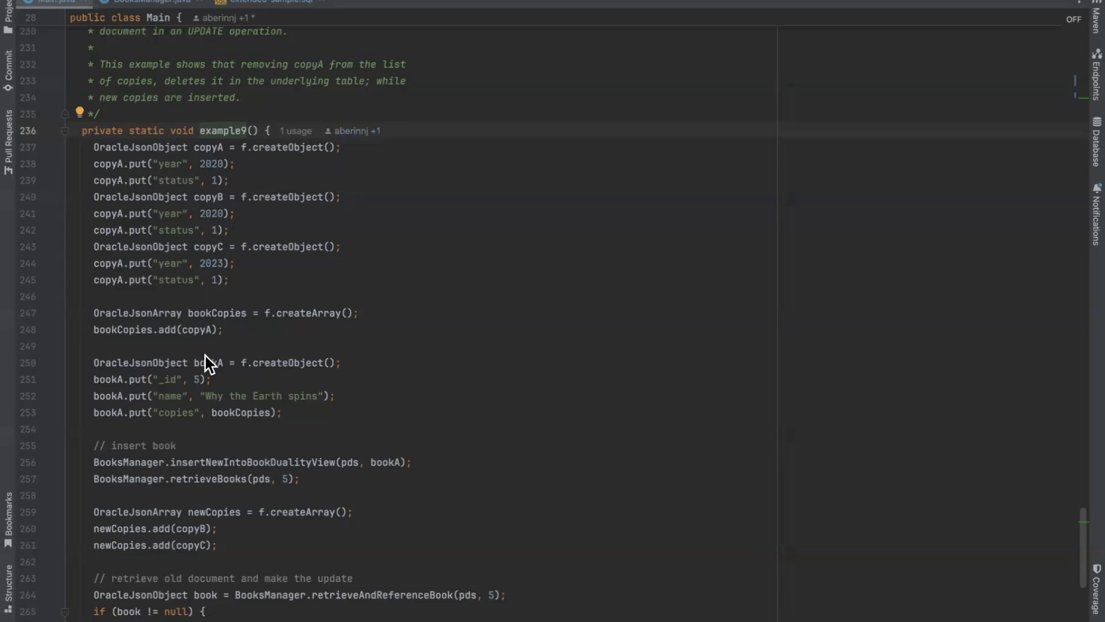
{"action": "mouse_move", "coordinate": [228, 402]}
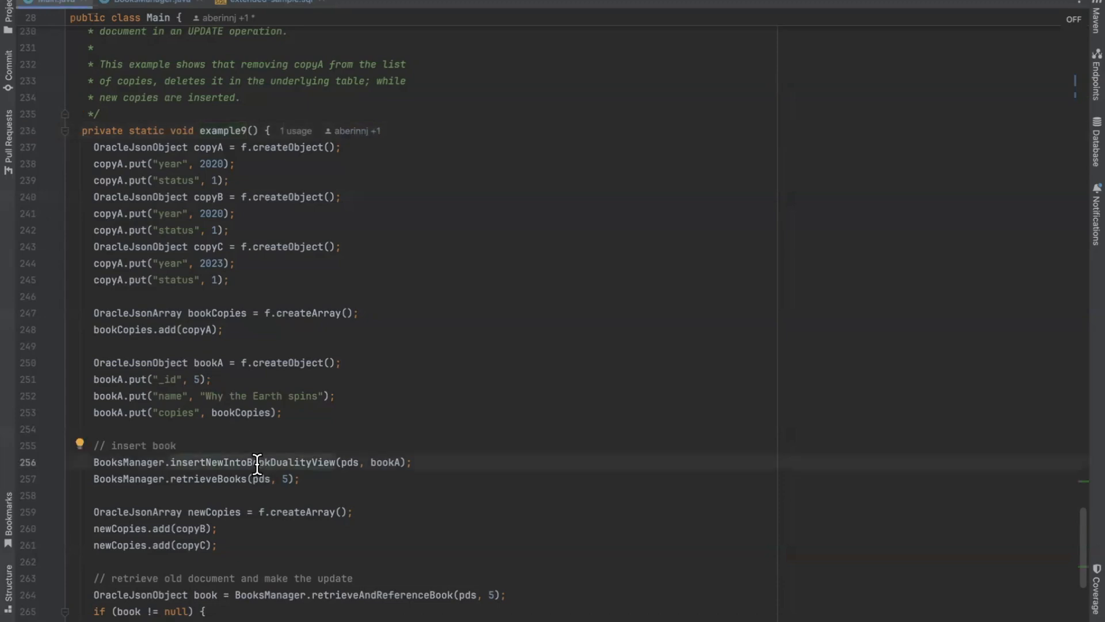
{"action": "scroll", "scroll_direction": "down", "scroll_amount": 3}
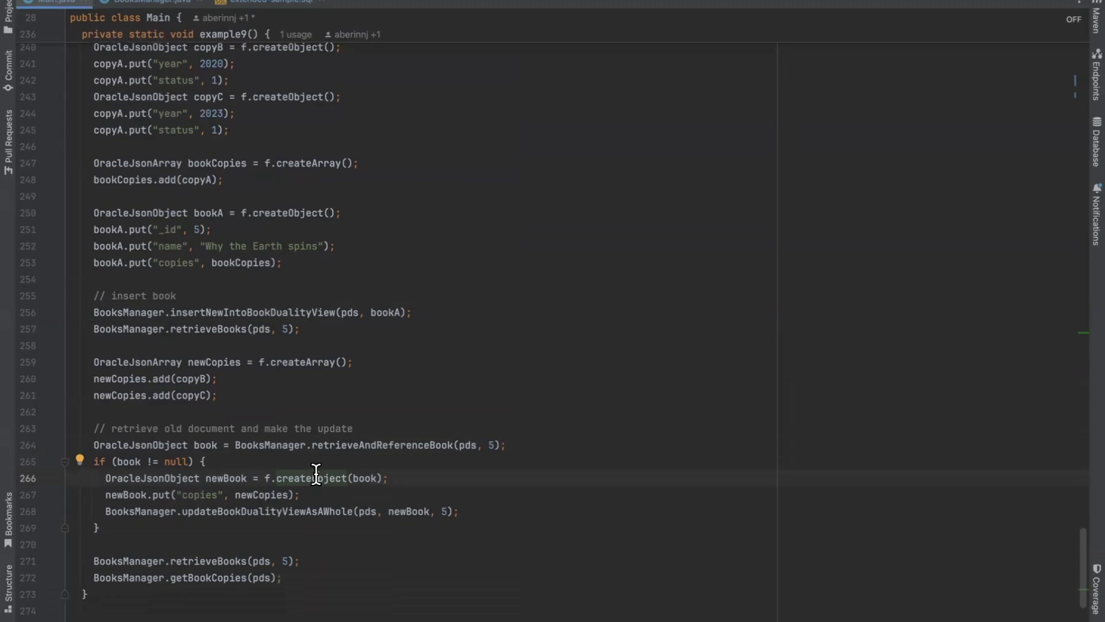
{"action": "double_click", "coordinate": [192, 378]}
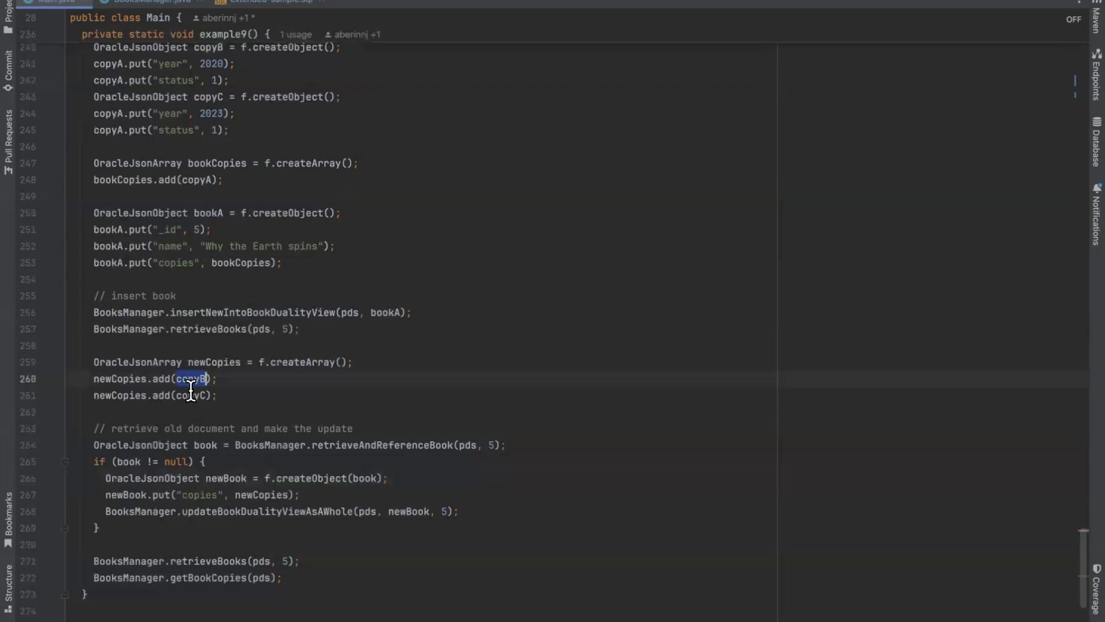
{"action": "left_click", "coordinate": [301, 494]}
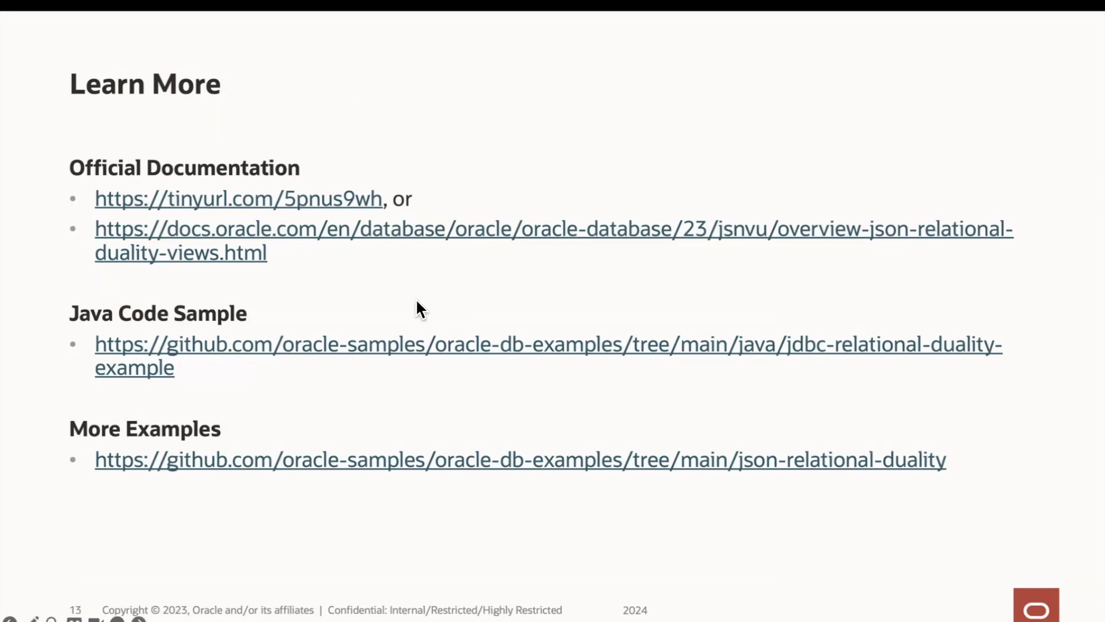
{"action": "mouse_move", "coordinate": [313, 317]}
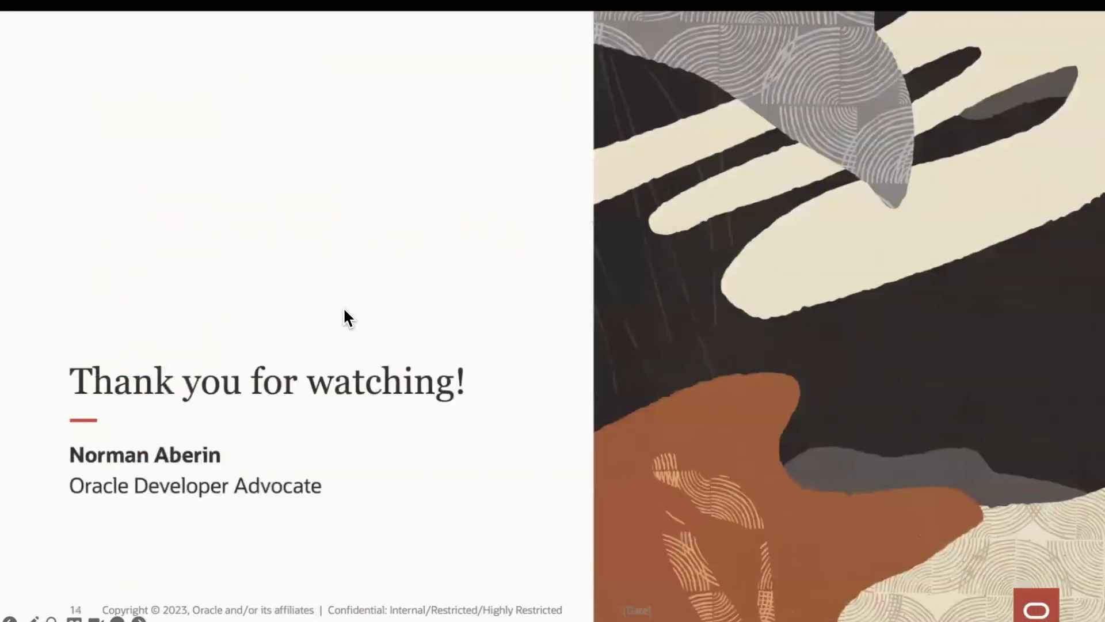
{"action": "mouse_move", "coordinate": [690, 261]}
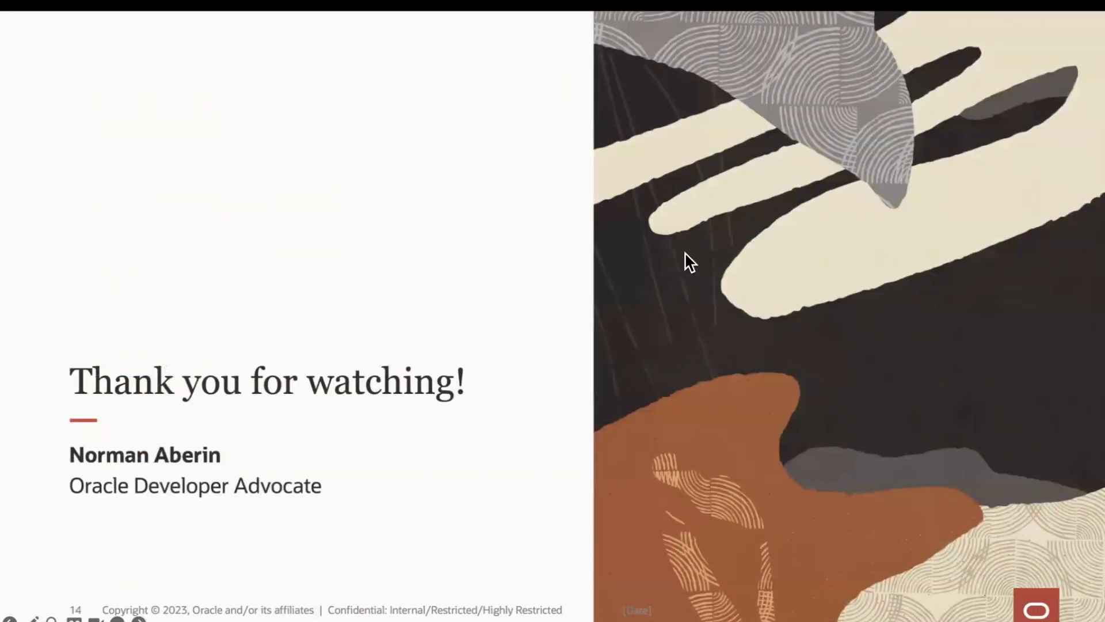